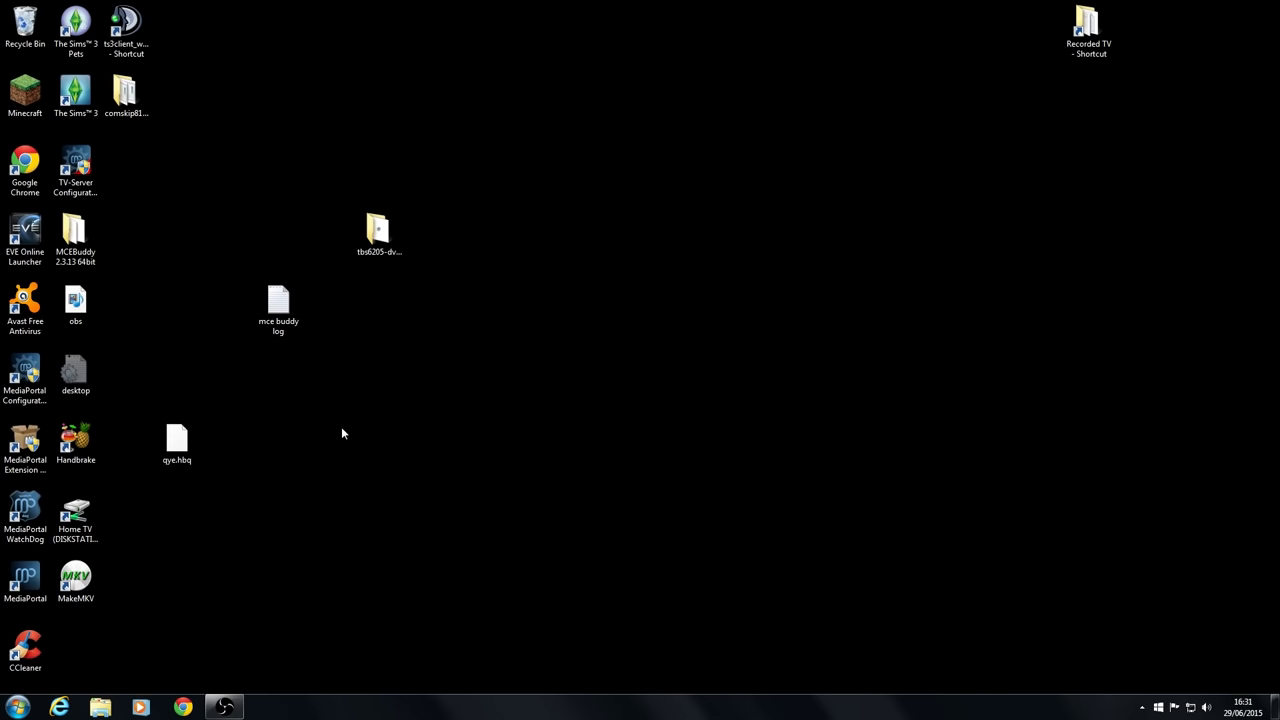
pyautogui.moveTo(70, 676)
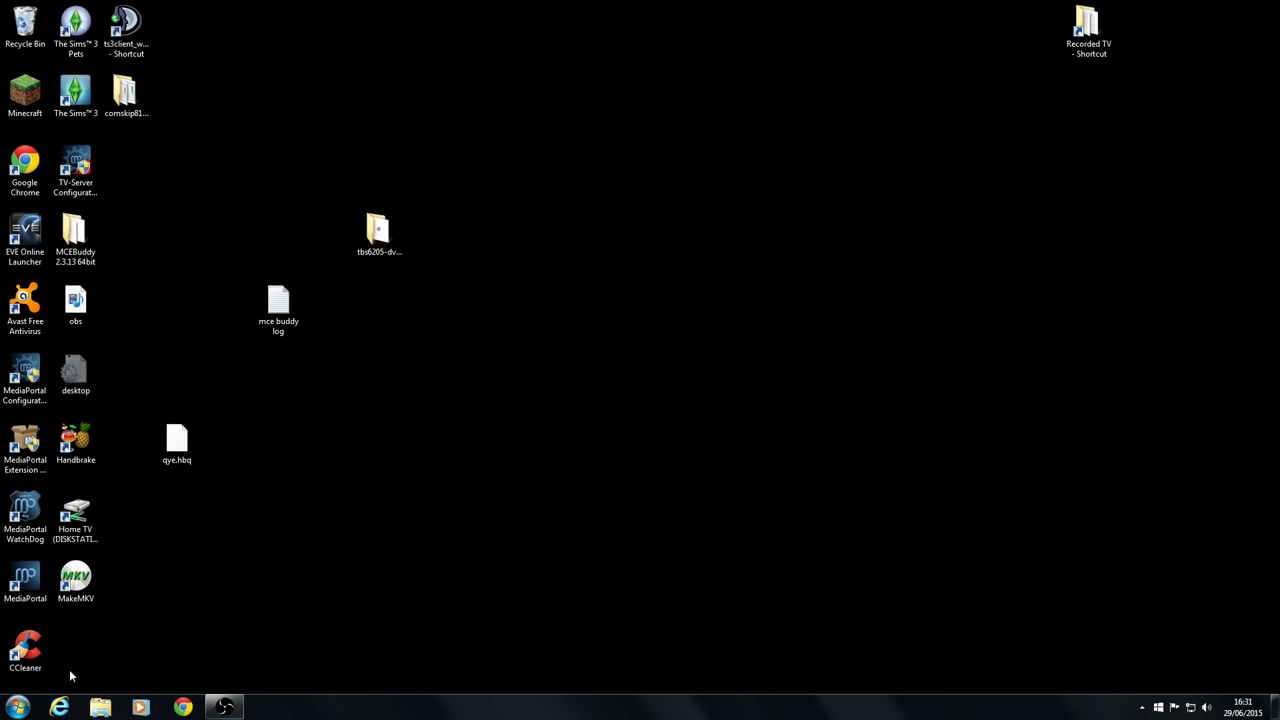
# Step: Launch TV-Server Configuration, inspect the four DVB-T tuners on 192.168.1.100, and show the 111 TV channels
pyautogui.click(75, 170)
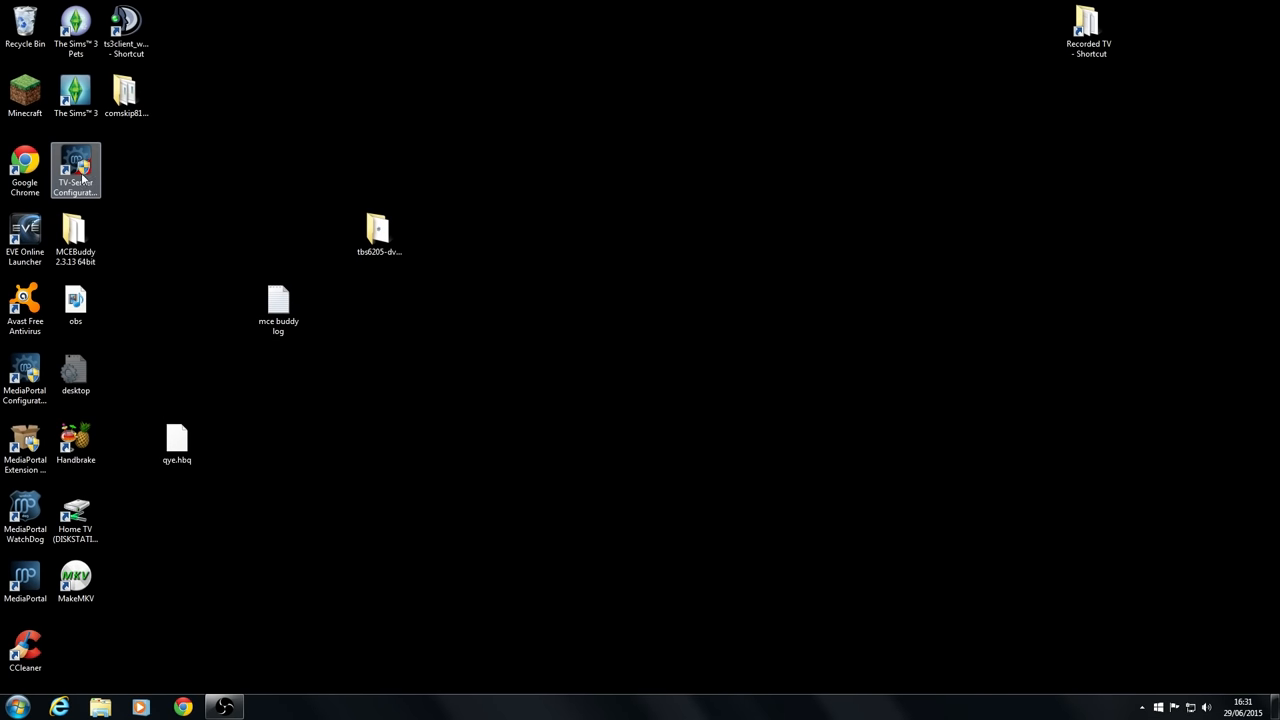
pyautogui.doubleClick(75, 170)
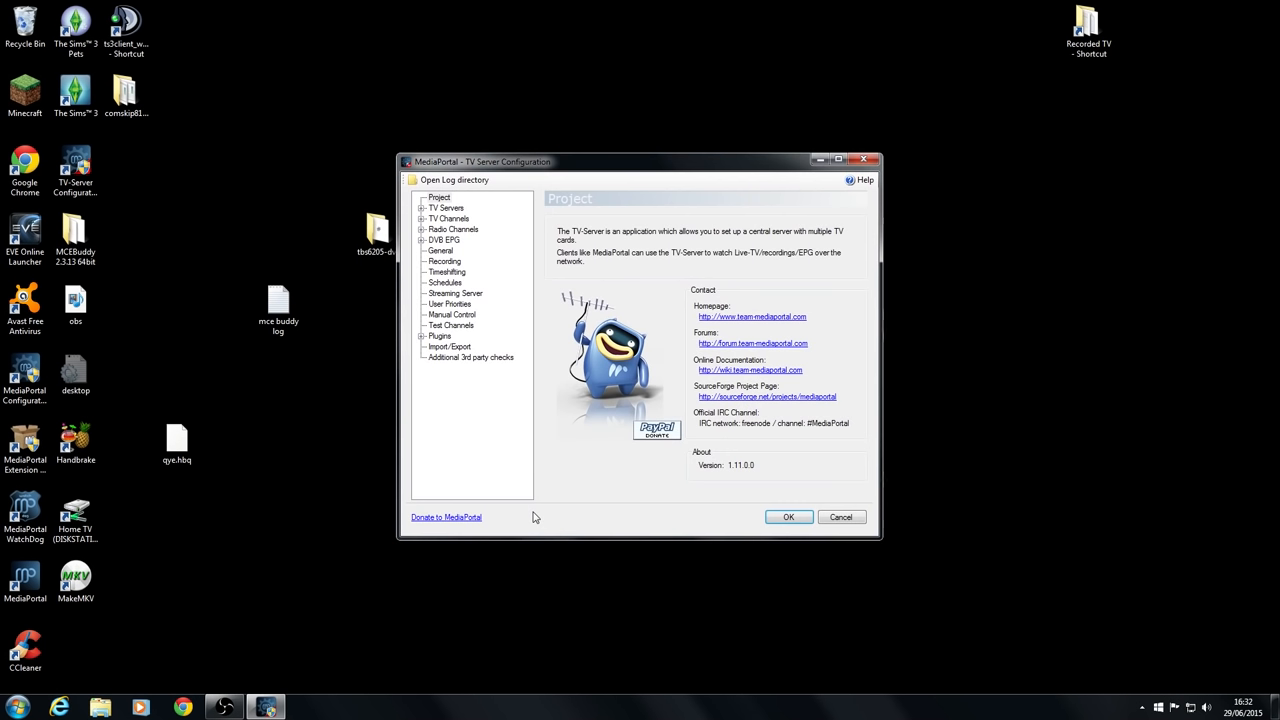
pyautogui.moveTo(493, 222)
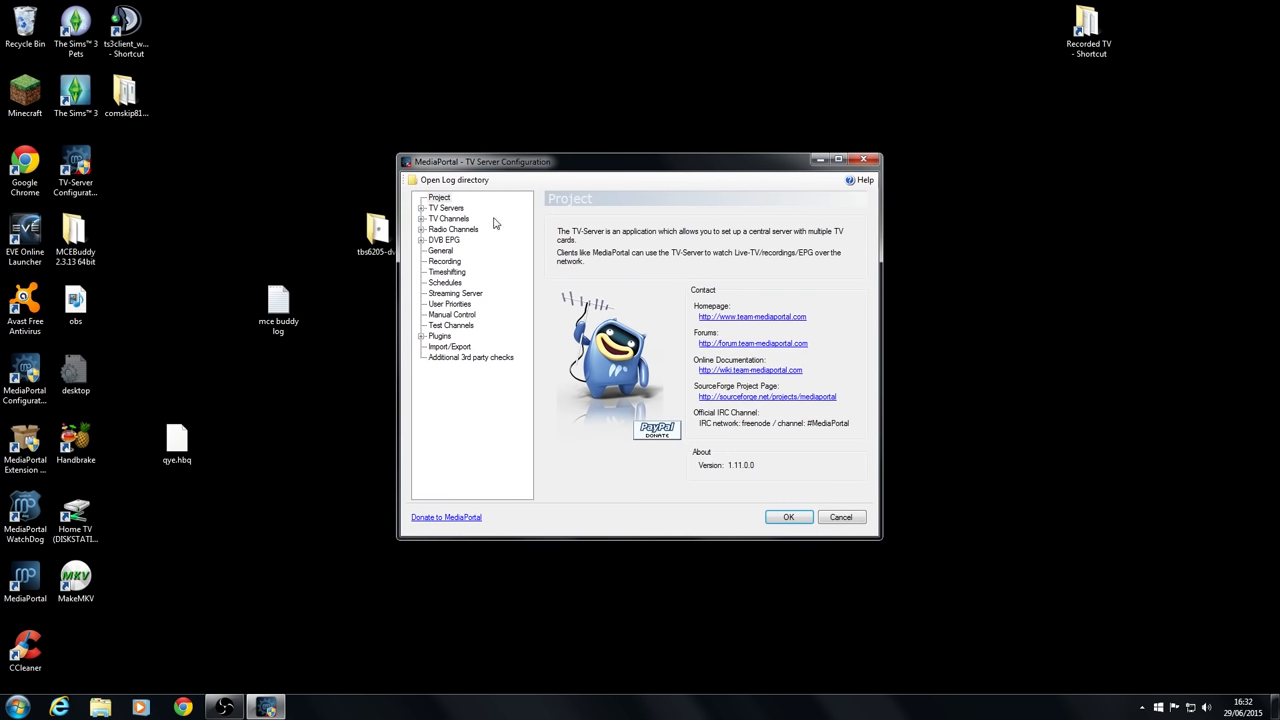
pyautogui.click(422, 208)
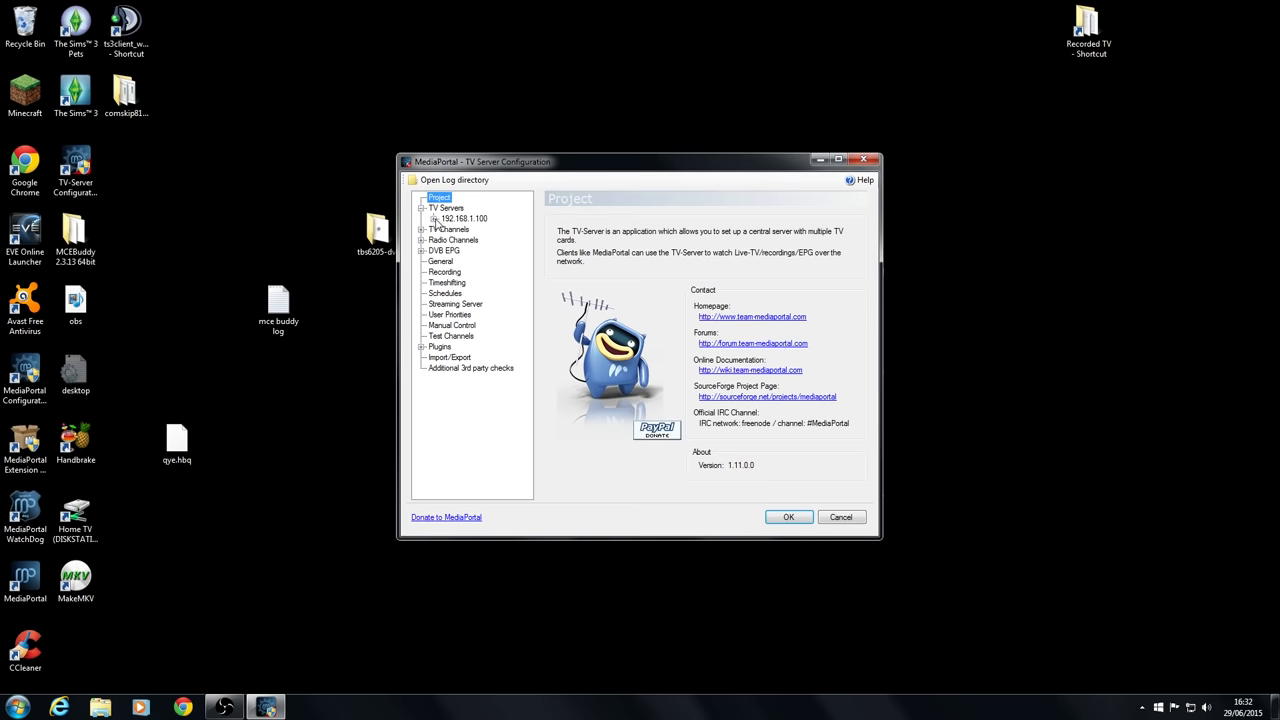
pyautogui.click(437, 218)
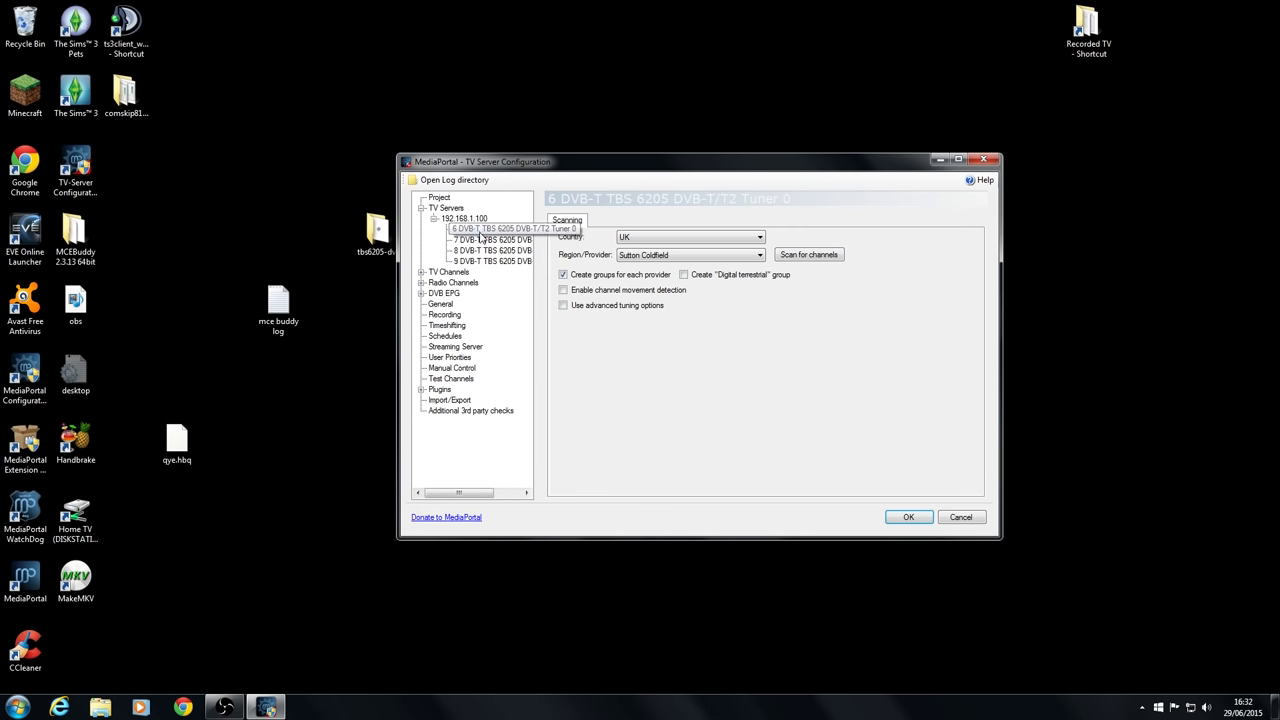
pyautogui.click(490, 250)
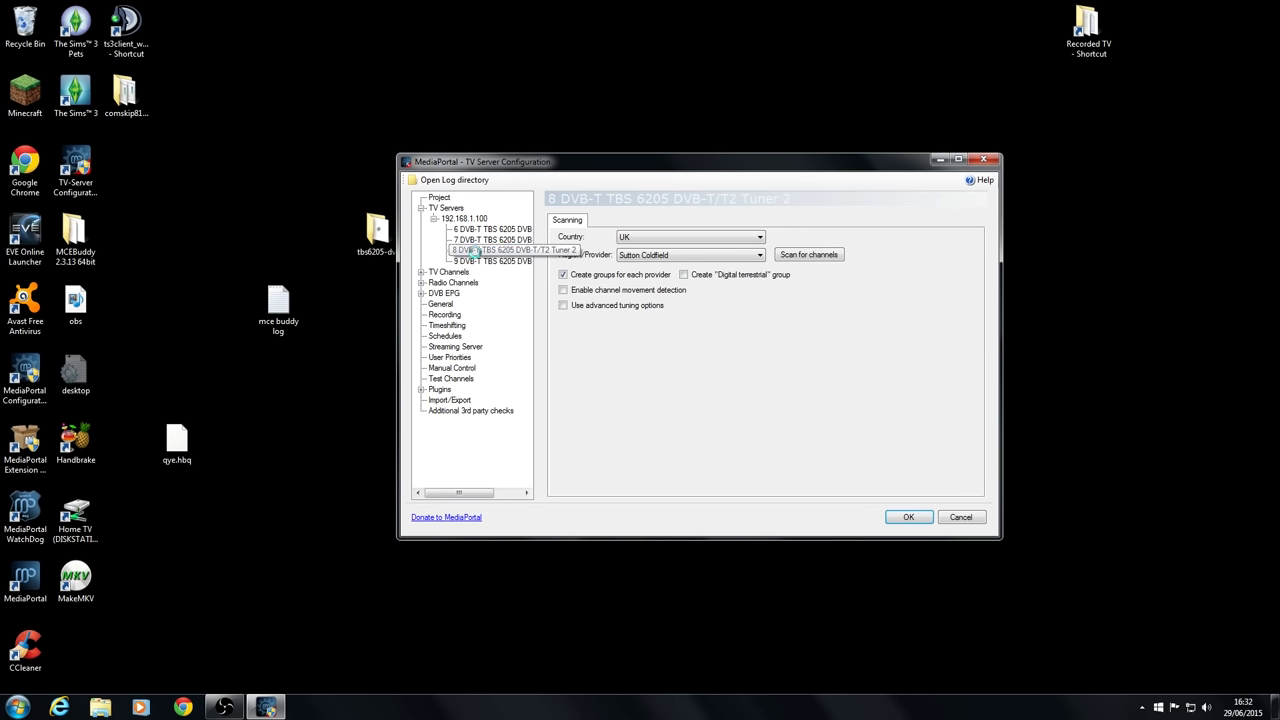
pyautogui.click(490, 261)
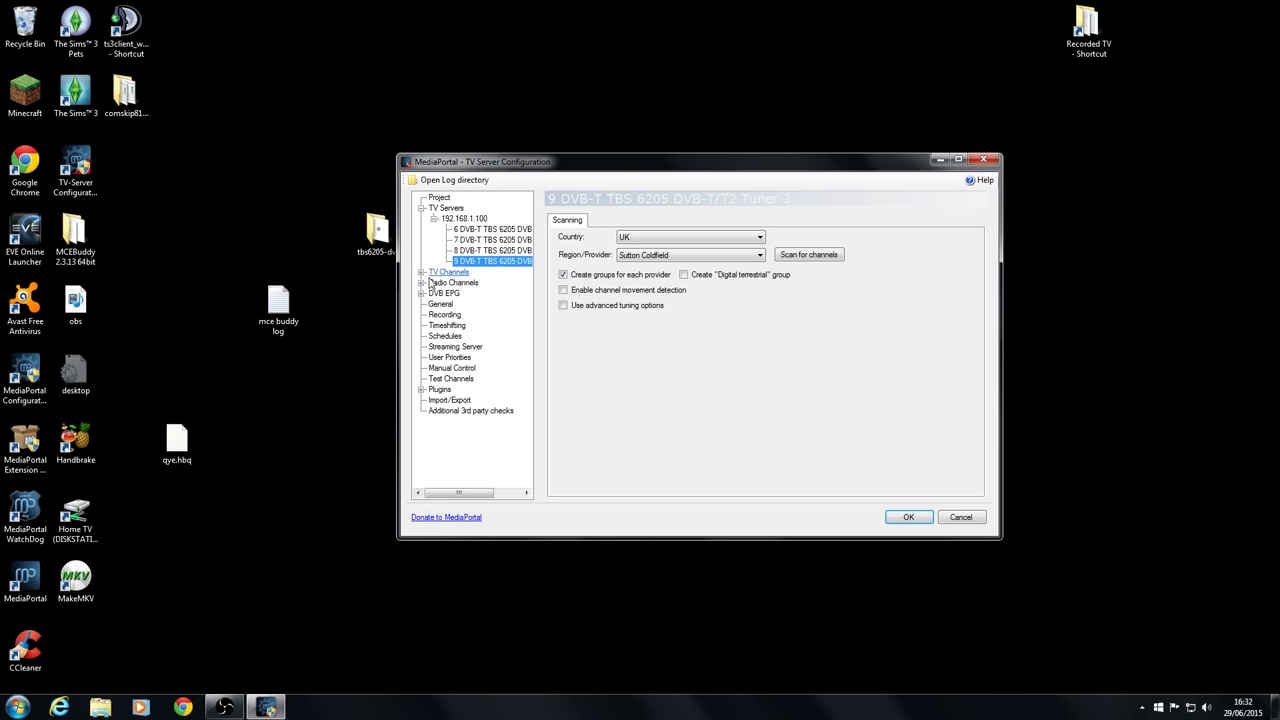
pyautogui.click(448, 271)
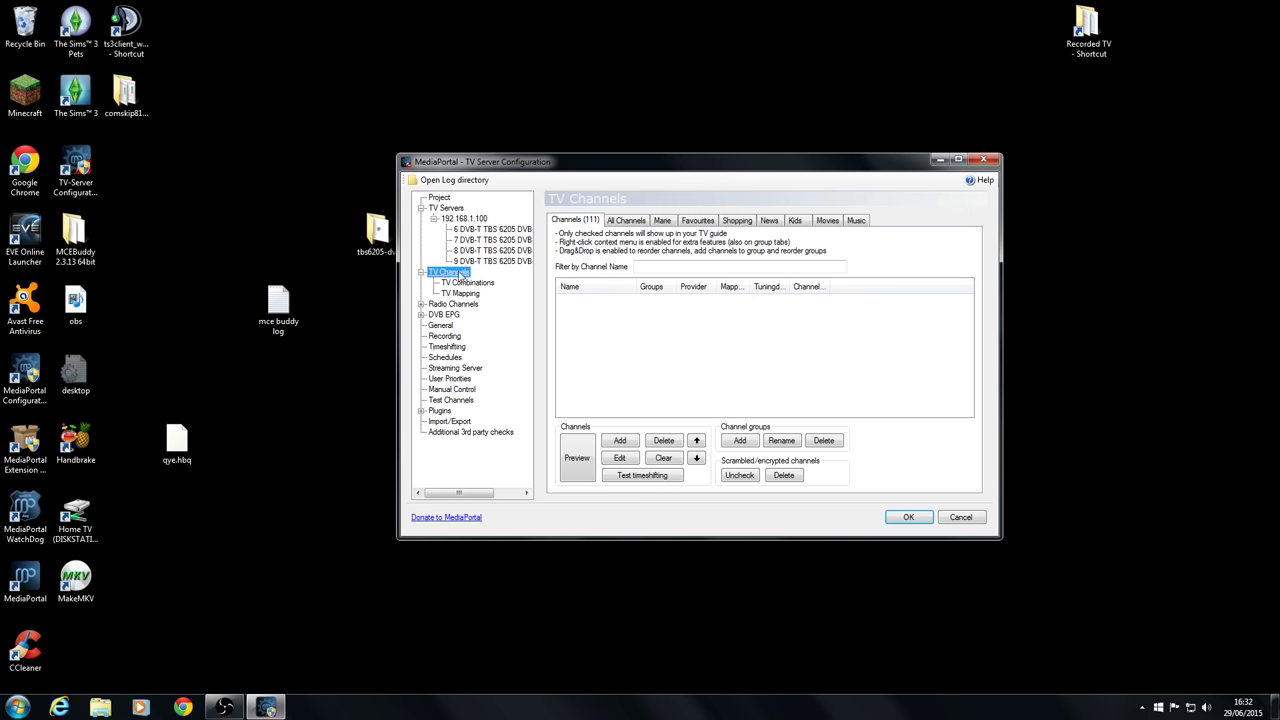
# Step: Review the All Channels list, DVB EPG settings and installed plugins, then close with OK
pyautogui.click(626, 220)
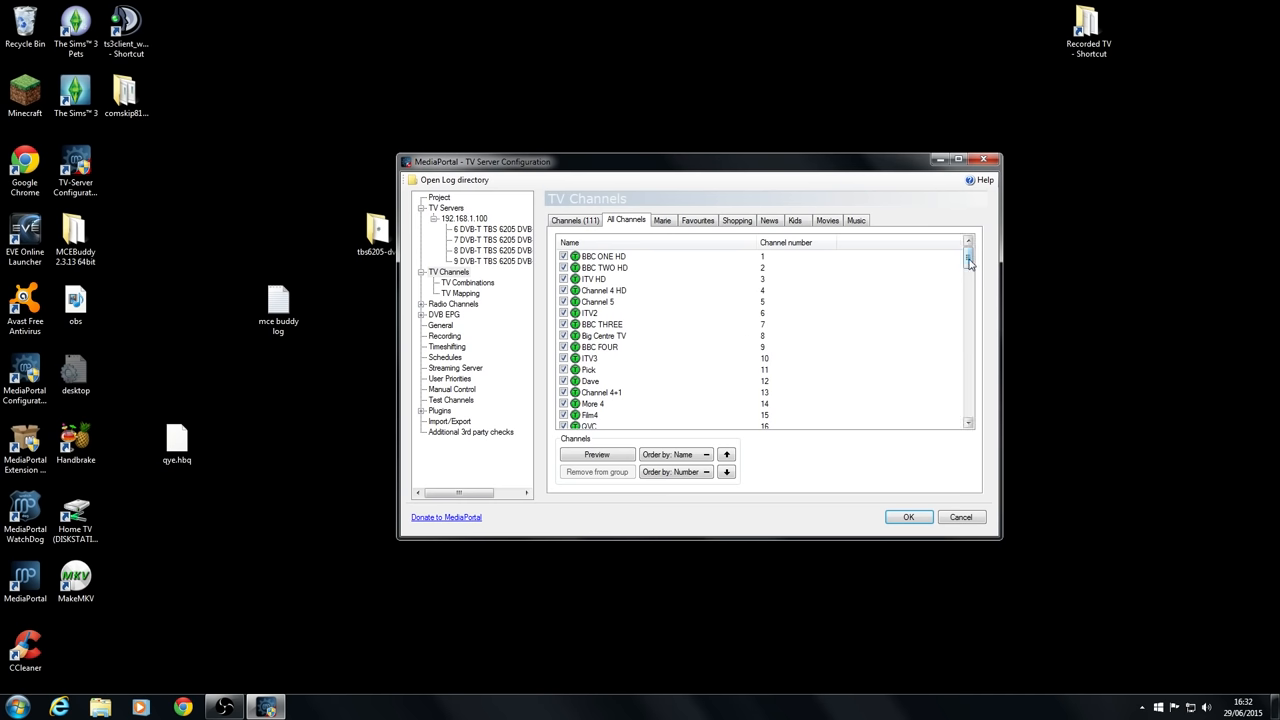
pyautogui.scroll(-3)
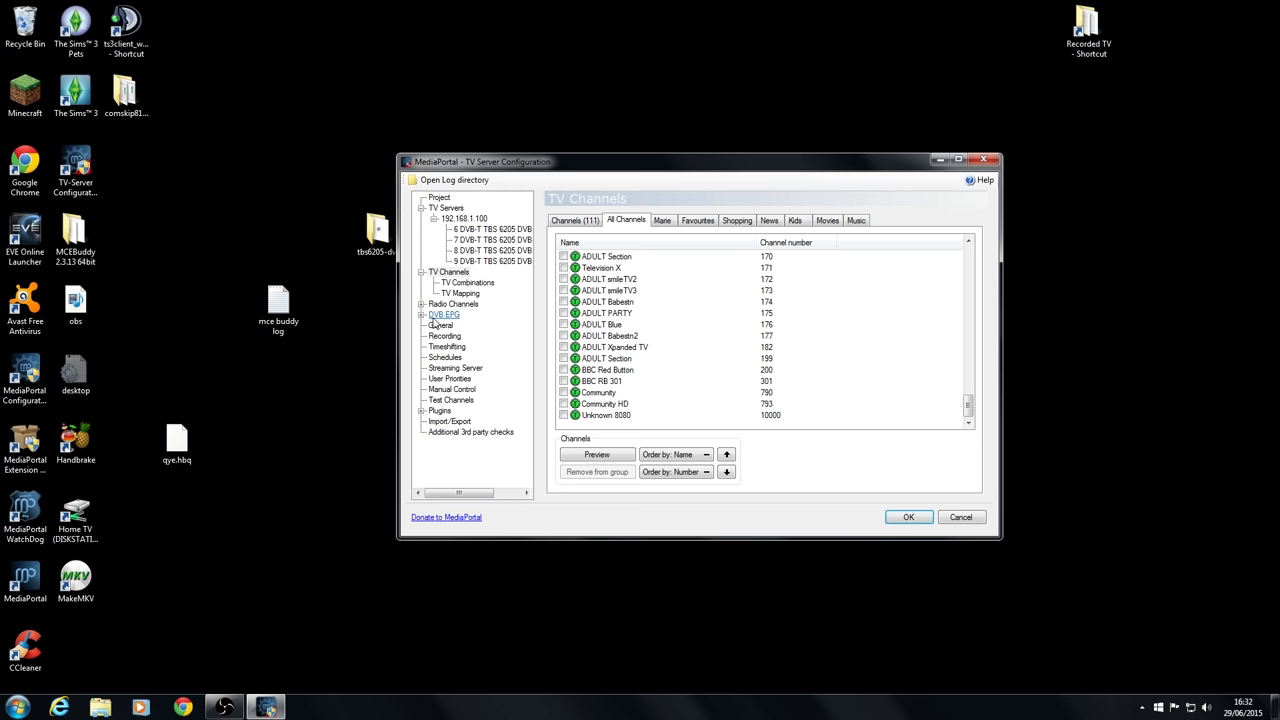
pyautogui.click(443, 314)
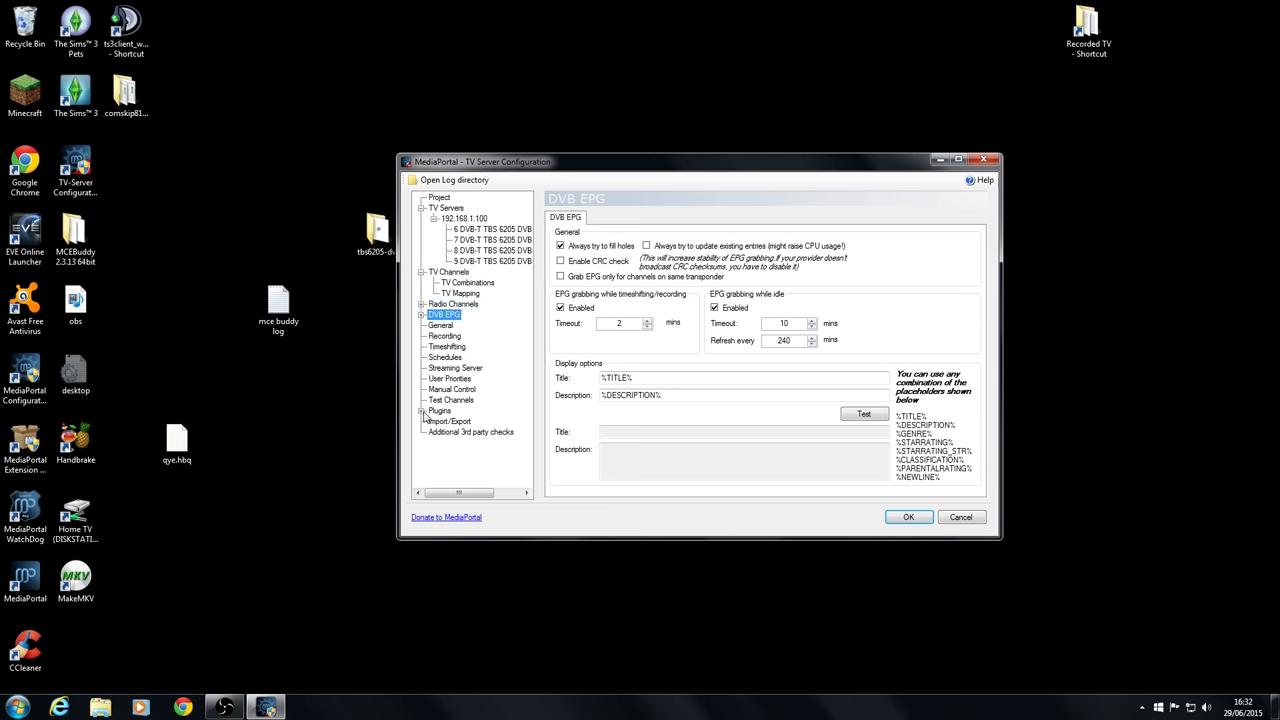
pyautogui.click(440, 410)
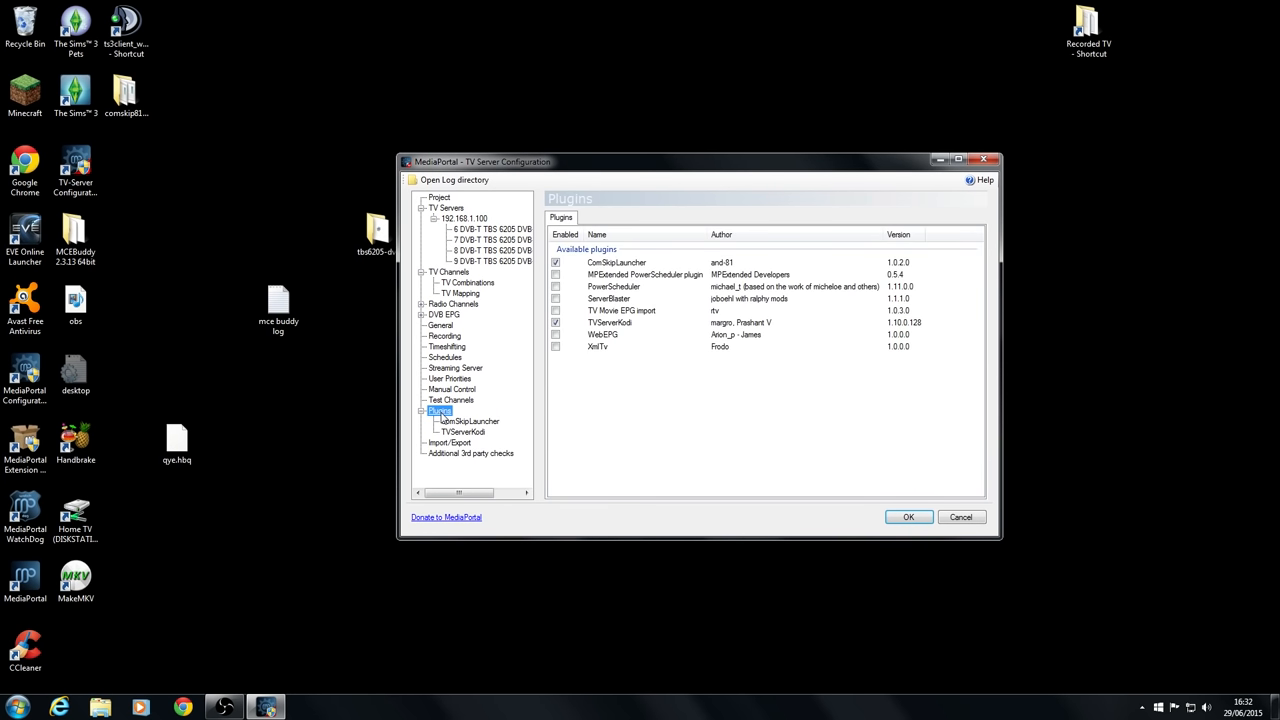
pyautogui.moveTo(908, 517)
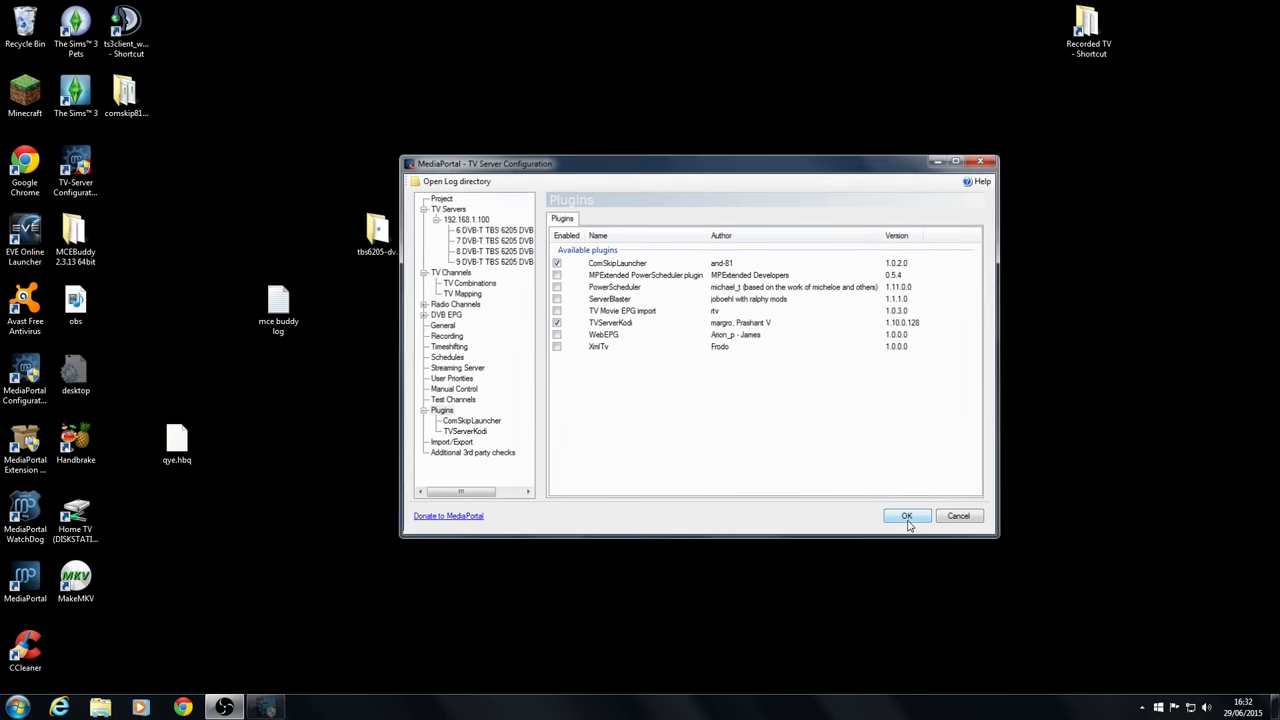
pyautogui.click(906, 515)
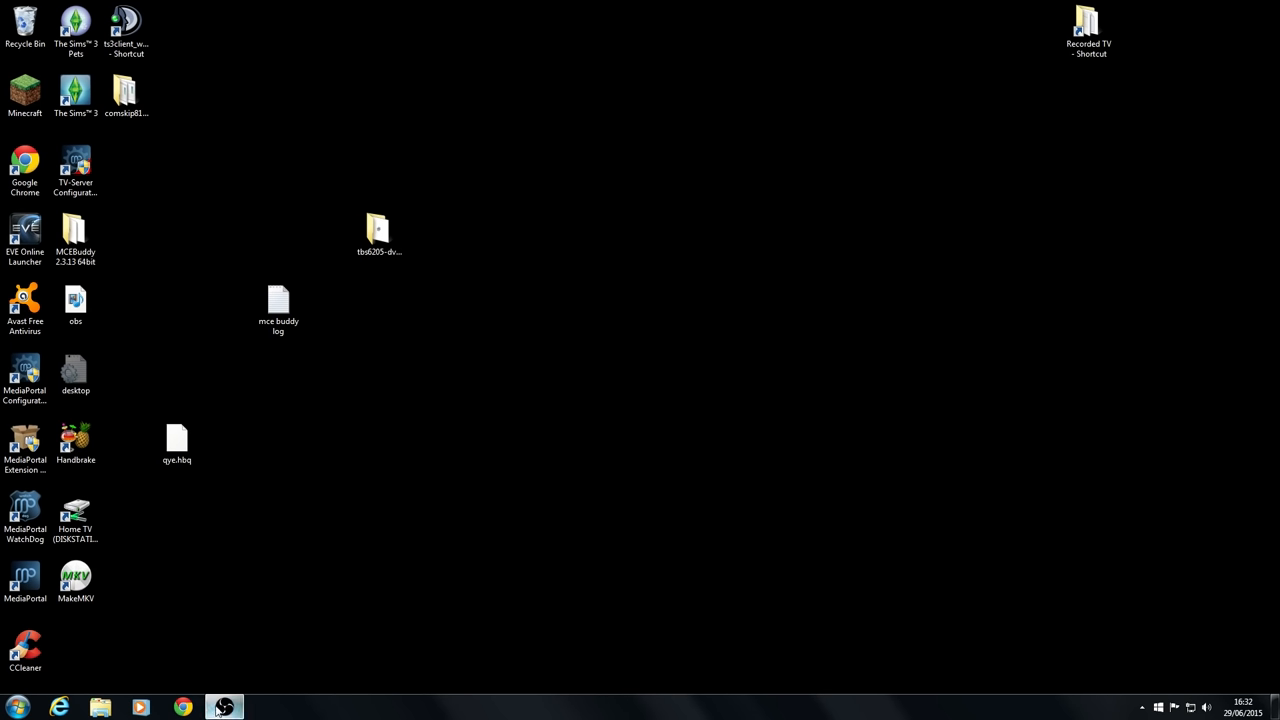
# Step: Check Display adapters in Device Manager for the NVIDIA GeForce GTX 750 Ti, then close both windows
pyautogui.click(224, 707)
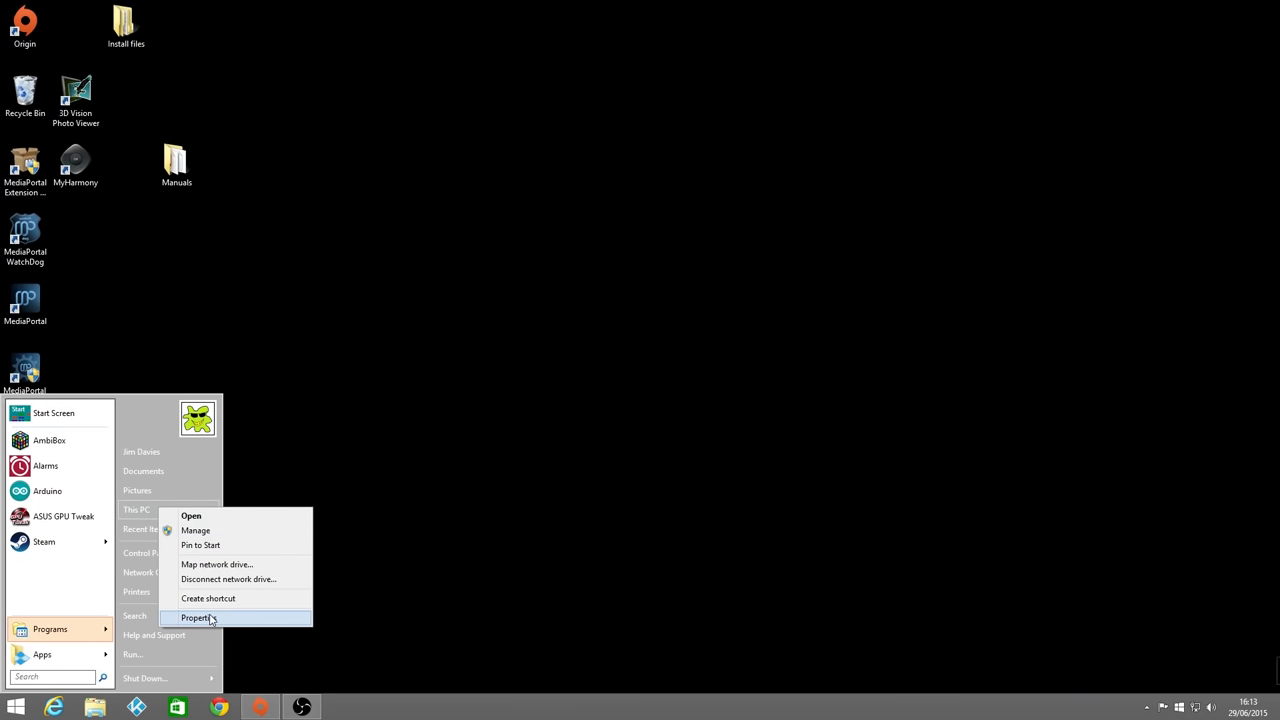
pyautogui.click(198, 617)
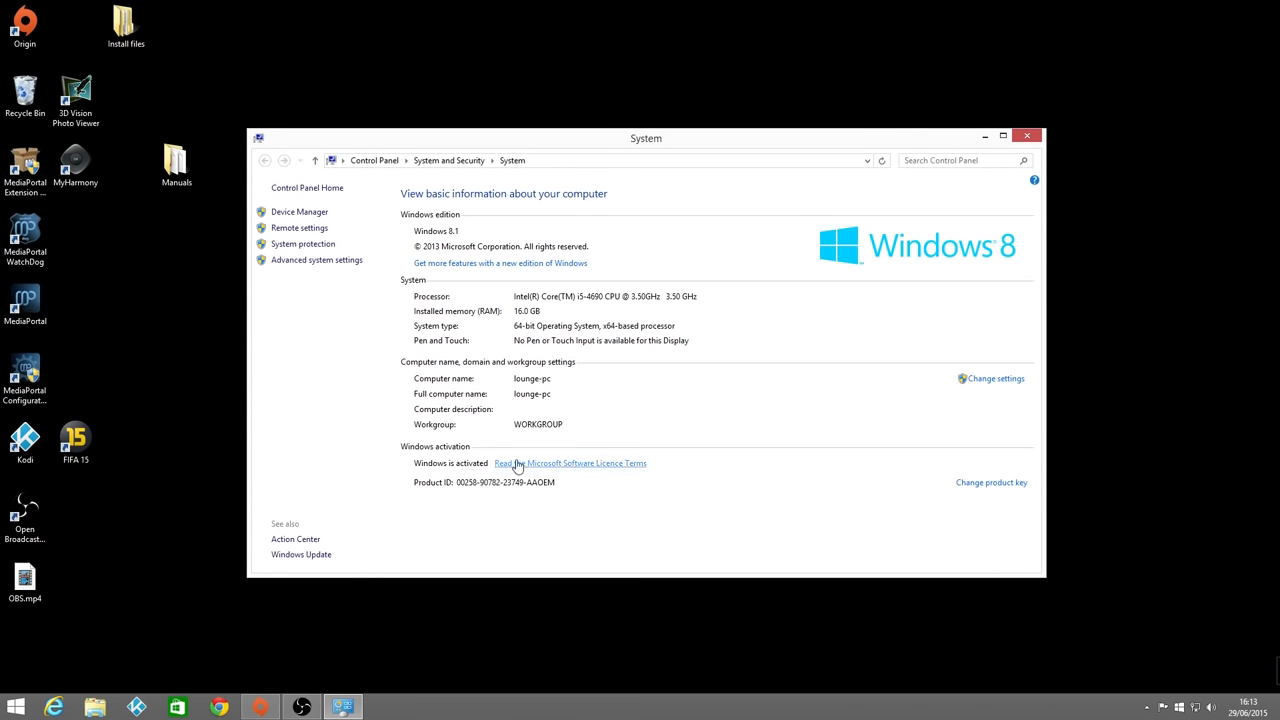
pyautogui.moveTo(665, 330)
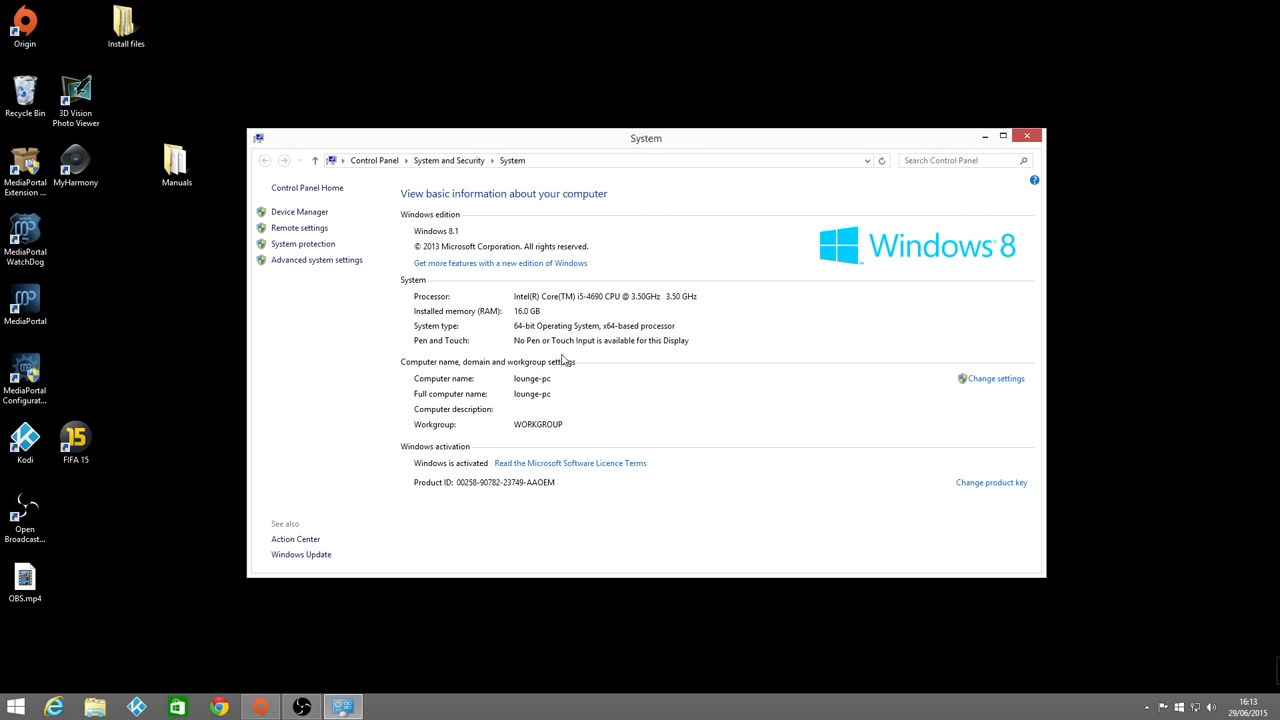
pyautogui.moveTo(298, 211)
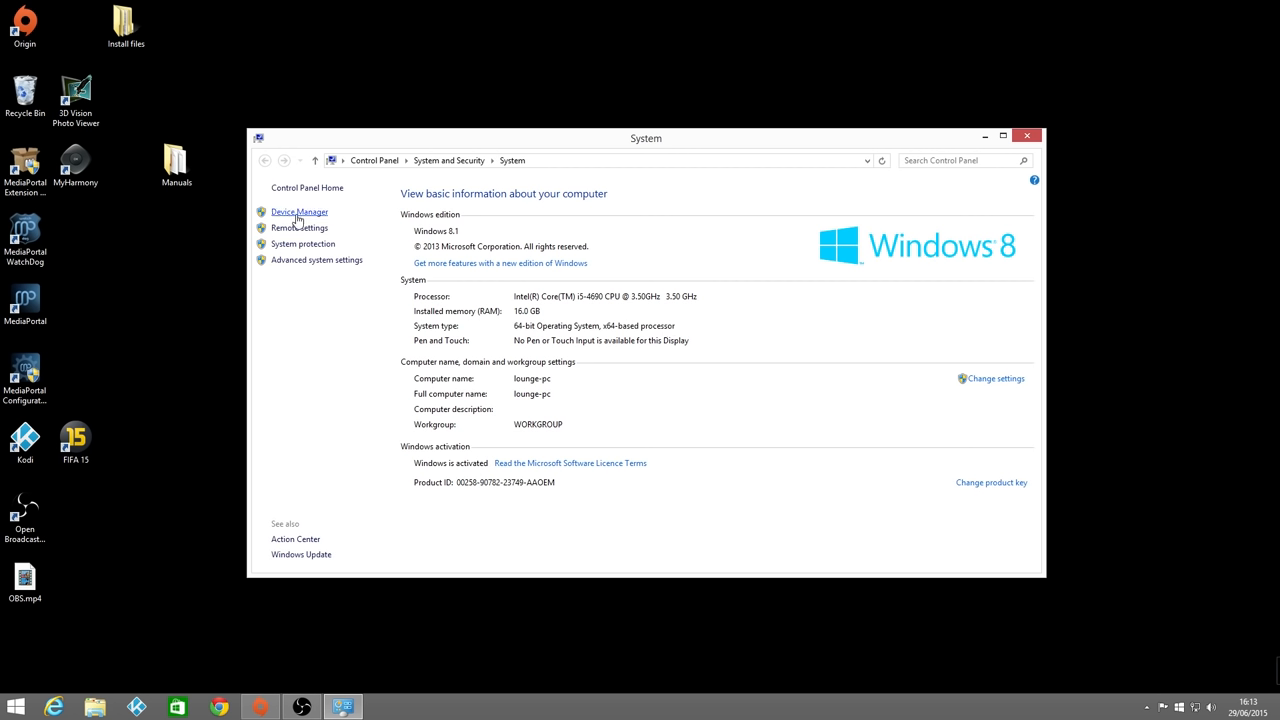
pyautogui.moveTo(298, 218)
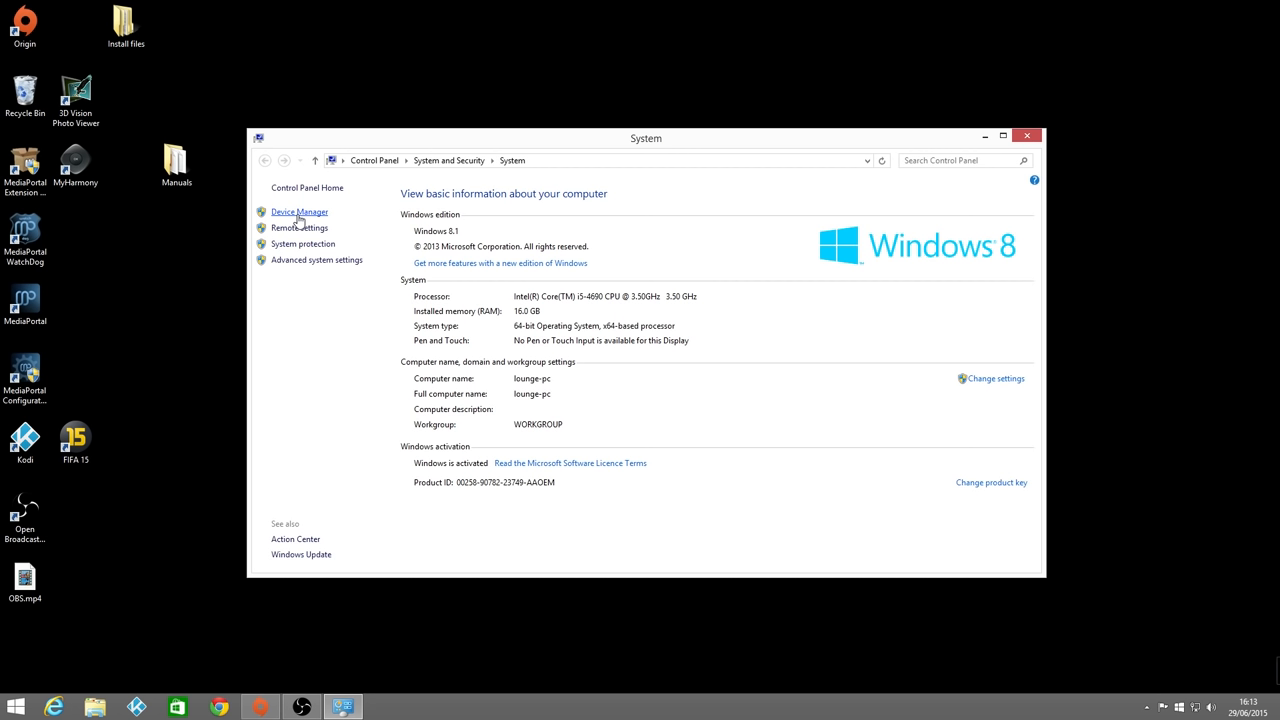
pyautogui.click(298, 211)
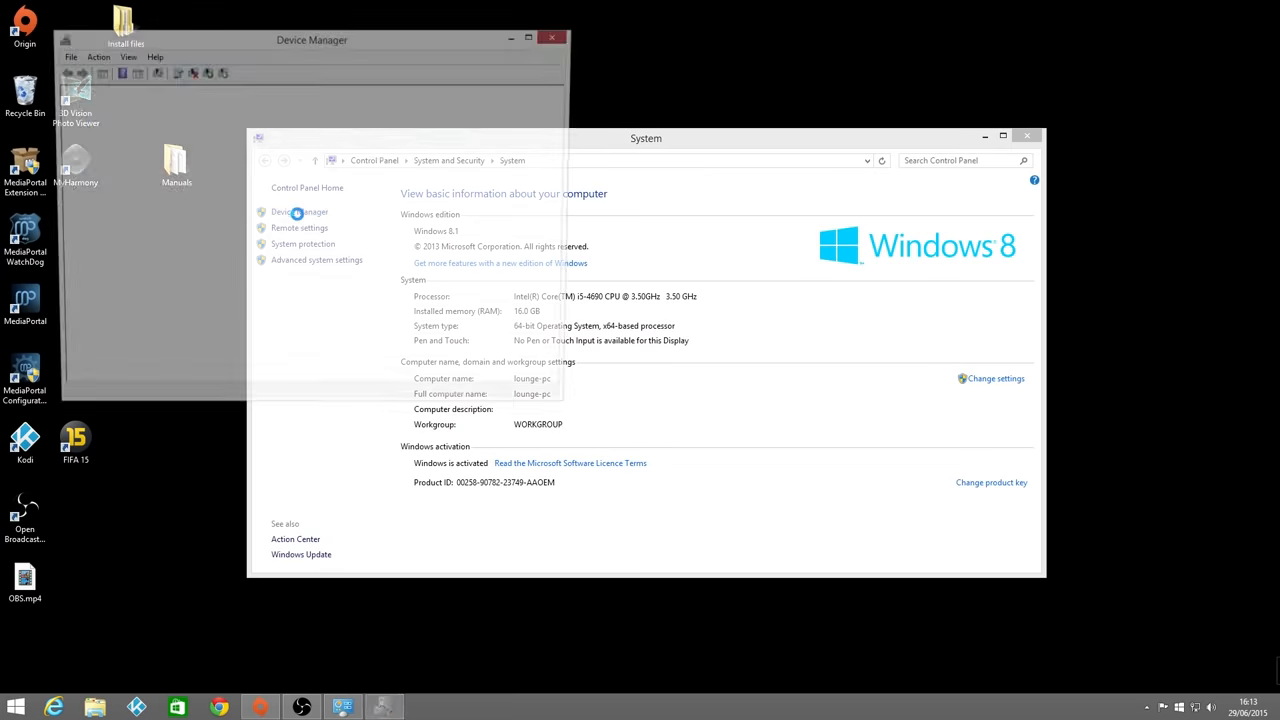
pyautogui.click(299, 211)
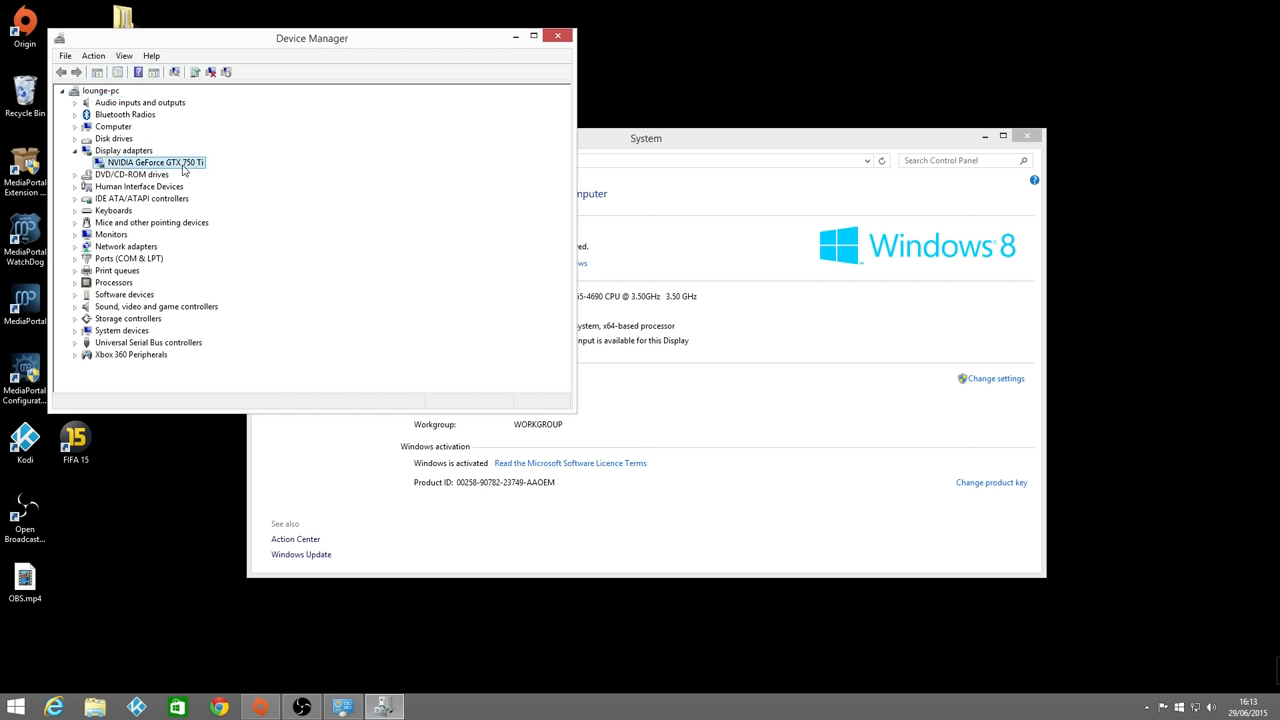
pyautogui.moveTo(250, 201)
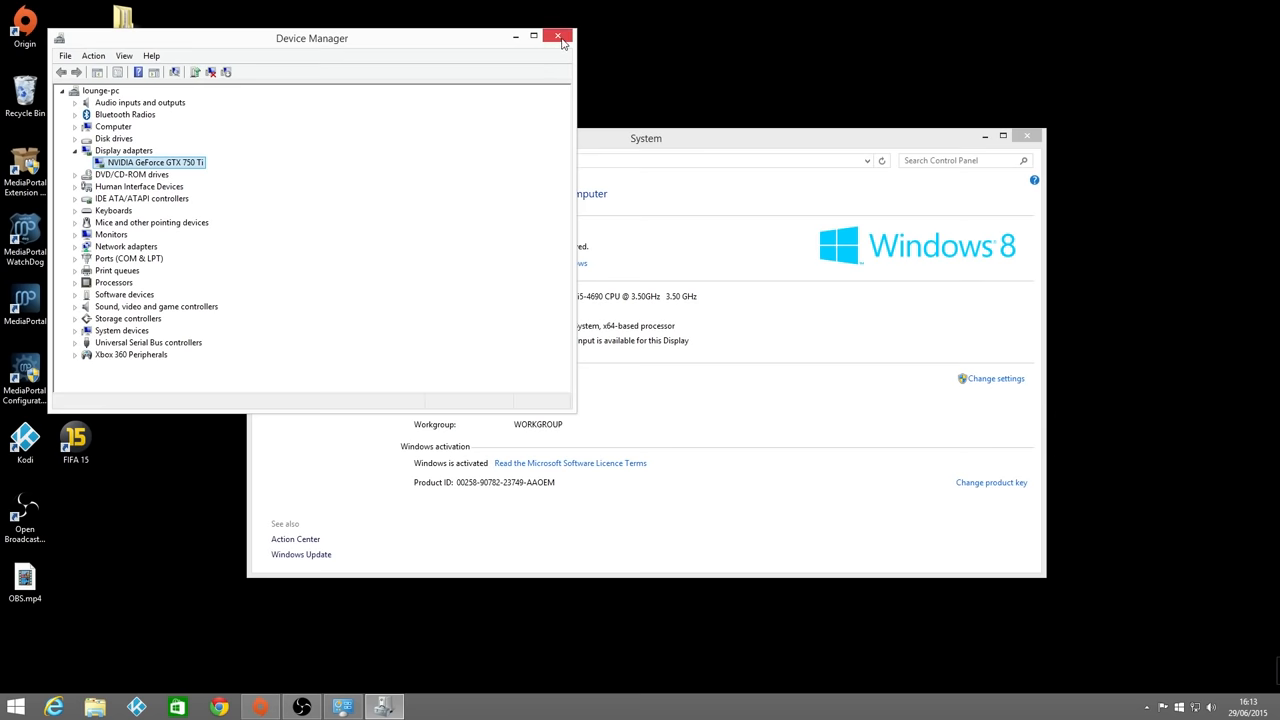
pyautogui.click(558, 37)
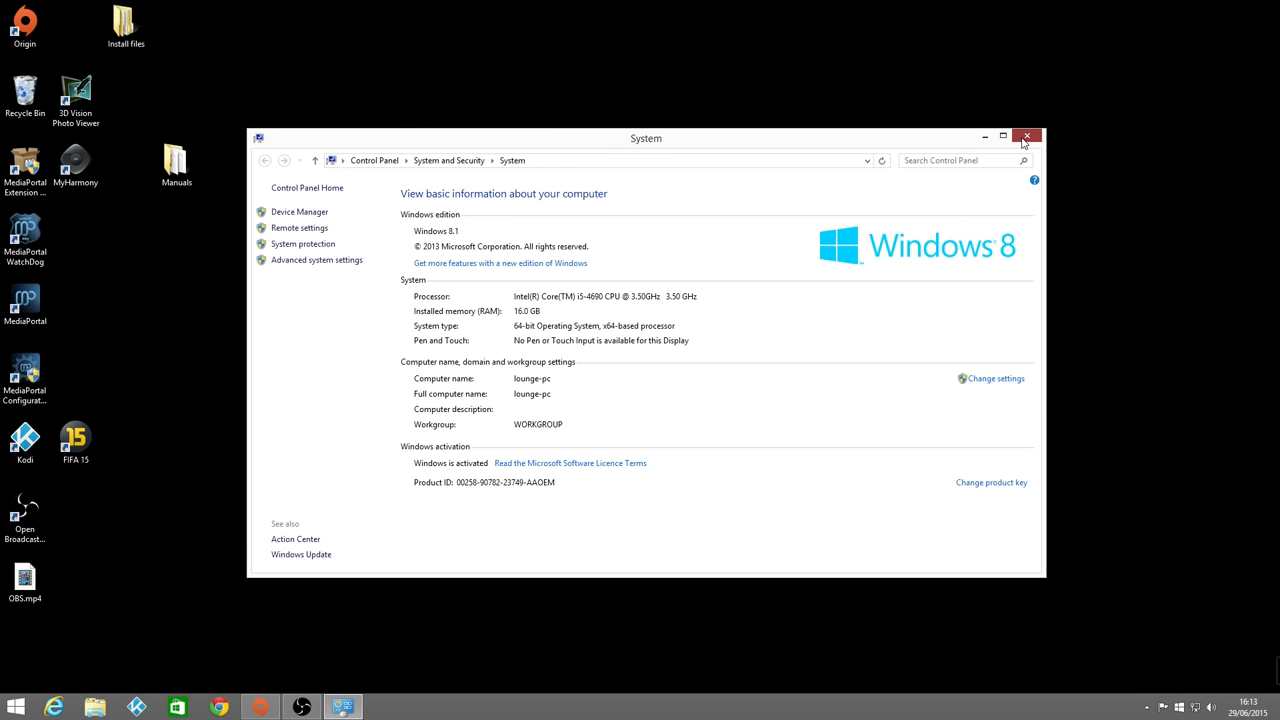
pyautogui.click(1027, 135)
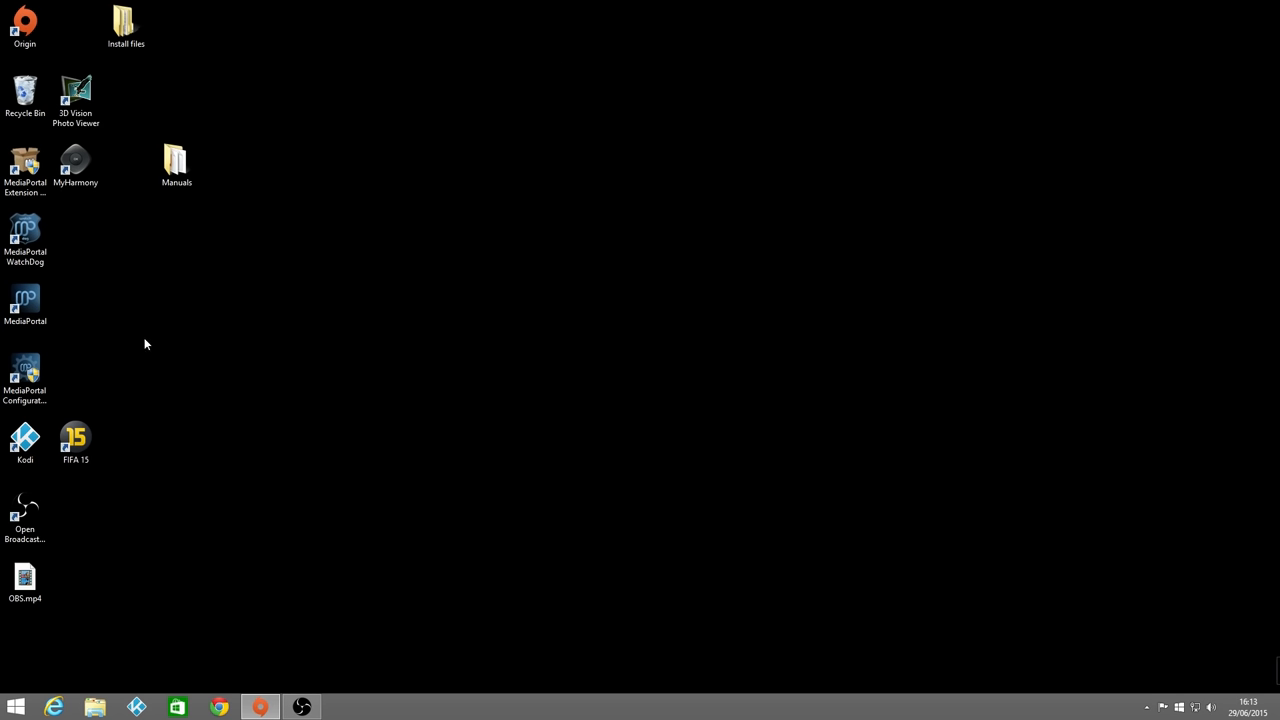
# Step: Launch Kodi from its desktop shortcut to reach the TV home screen
pyautogui.click(25, 440)
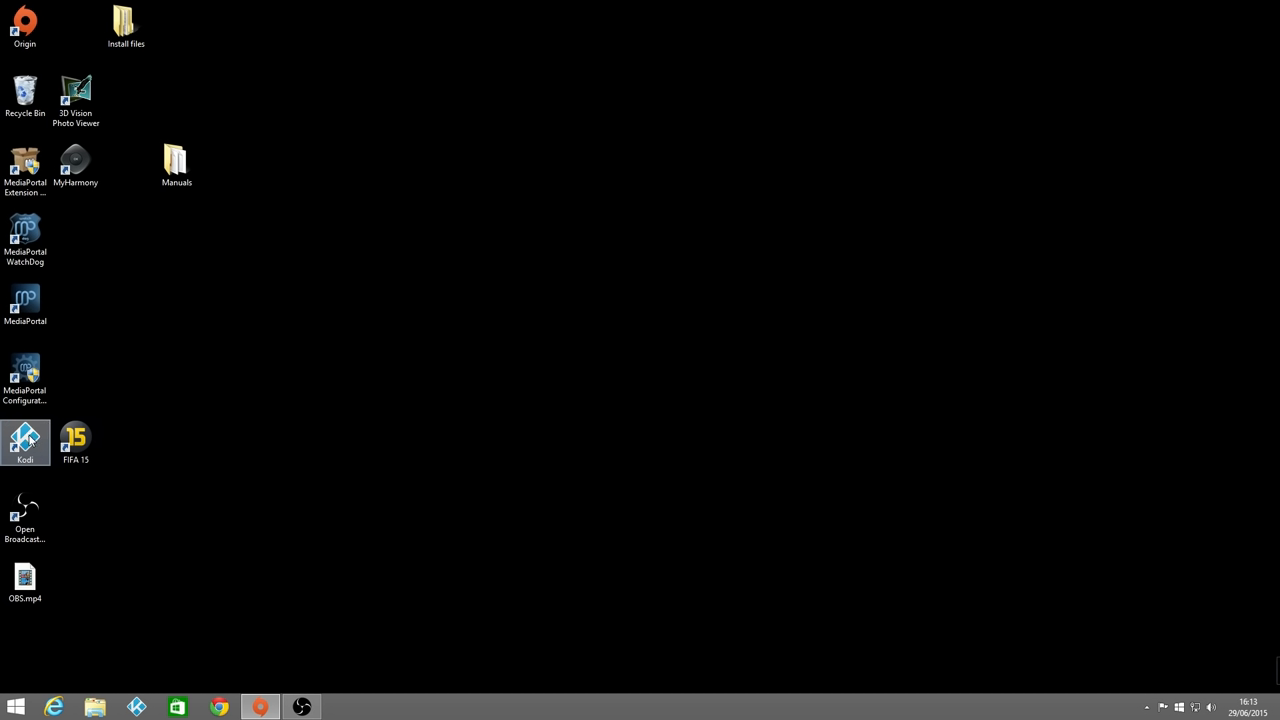
pyautogui.doubleClick(24, 438)
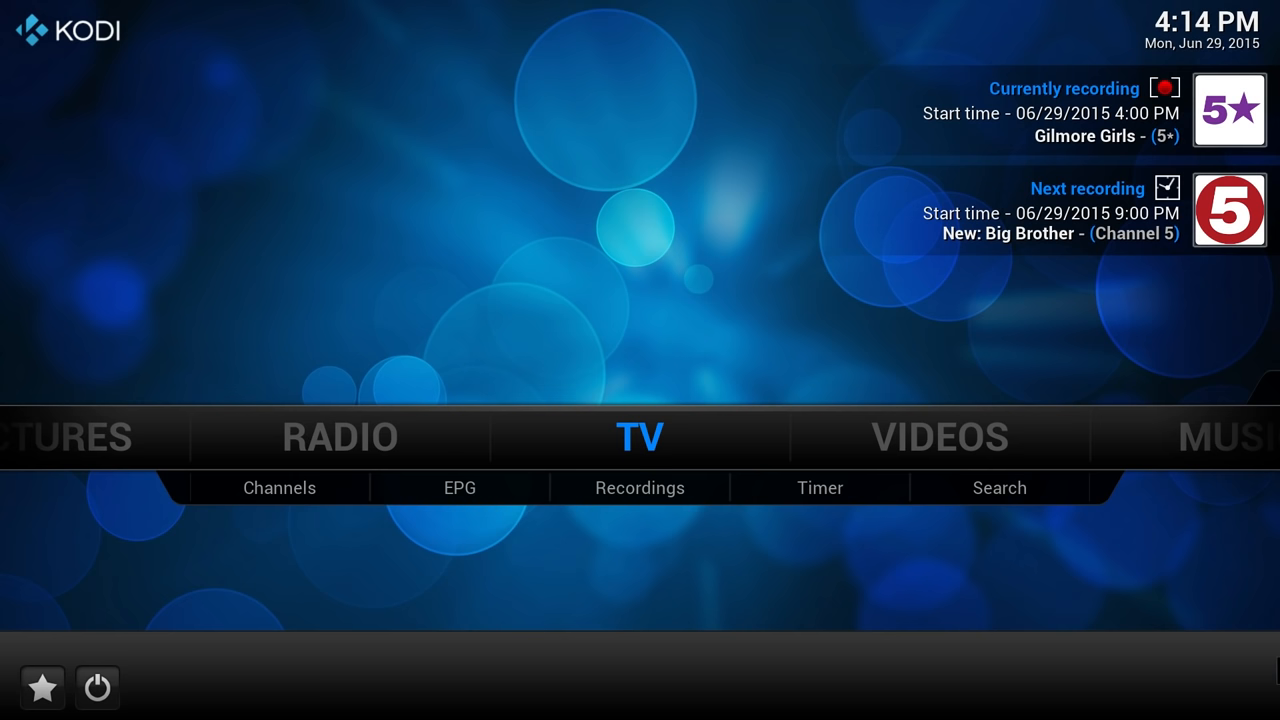
# Step: Pick A Place in the Sun from the EPG and switch live TV to Channel 4 HD
pyautogui.click(279, 488)
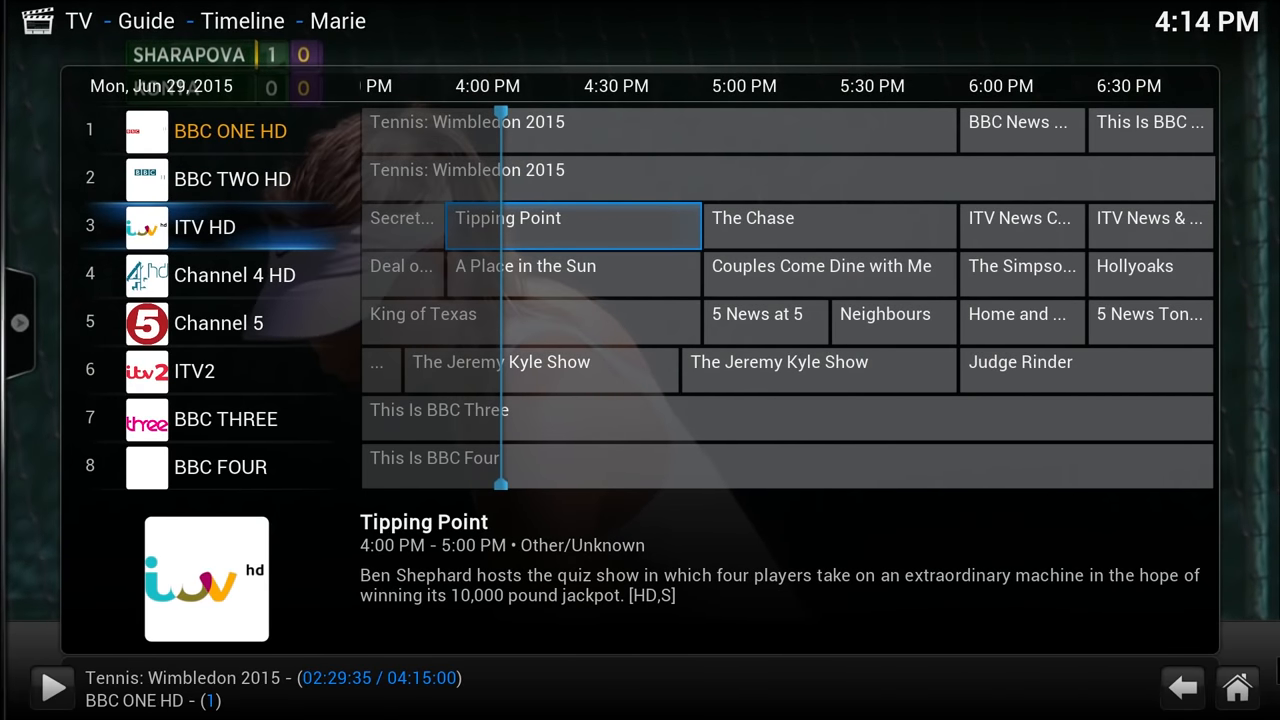
pyautogui.click(525, 266)
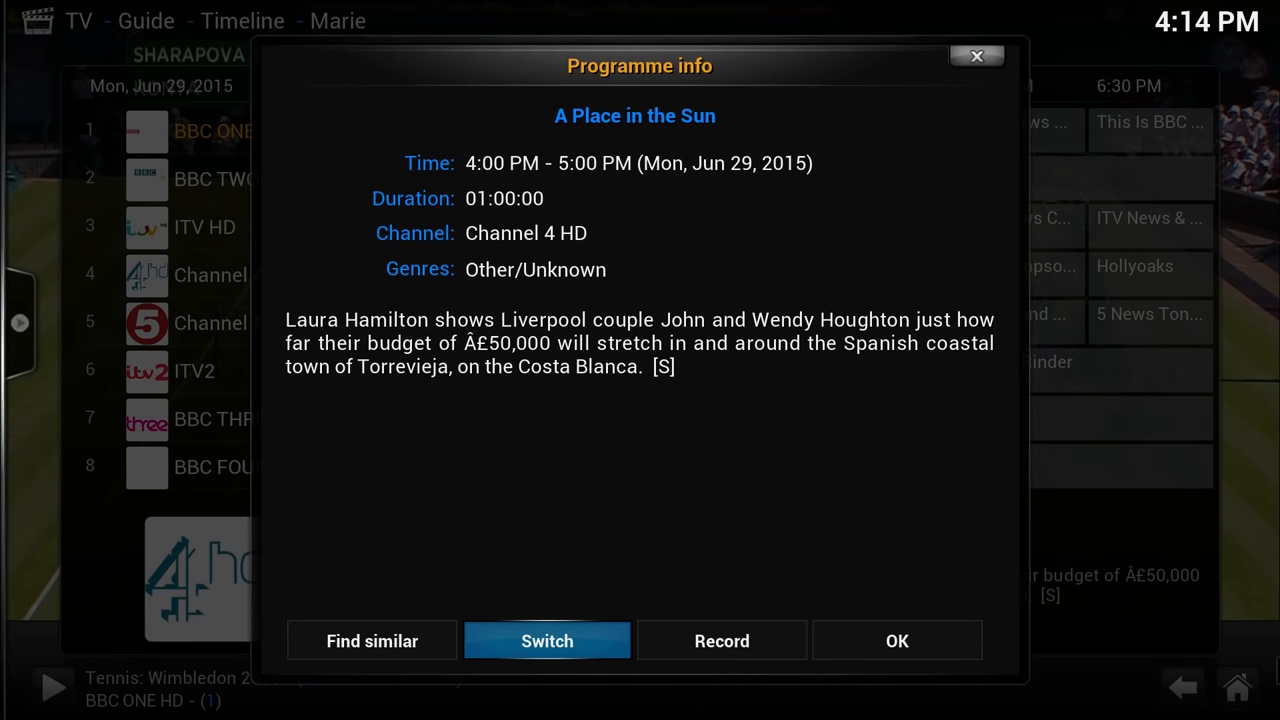
pyautogui.click(546, 641)
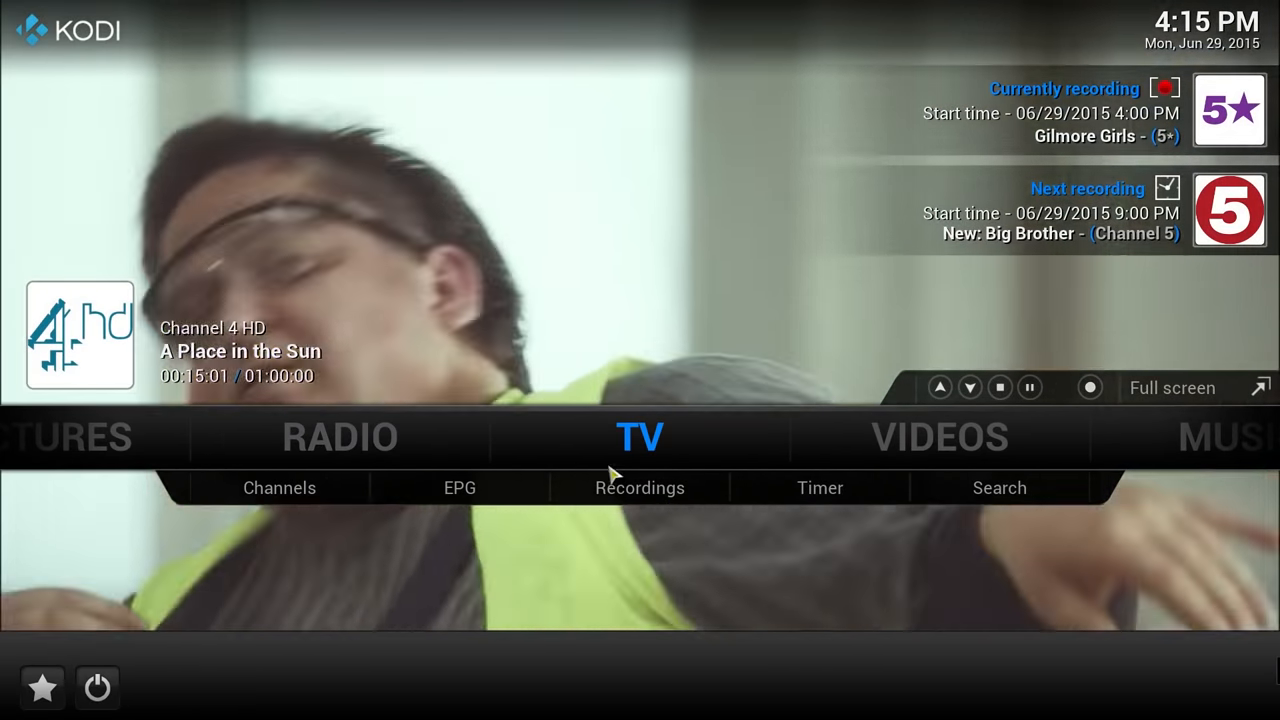
# Step: Browse the TV recordings list, then exit Kodi from the power menu
pyautogui.click(639, 488)
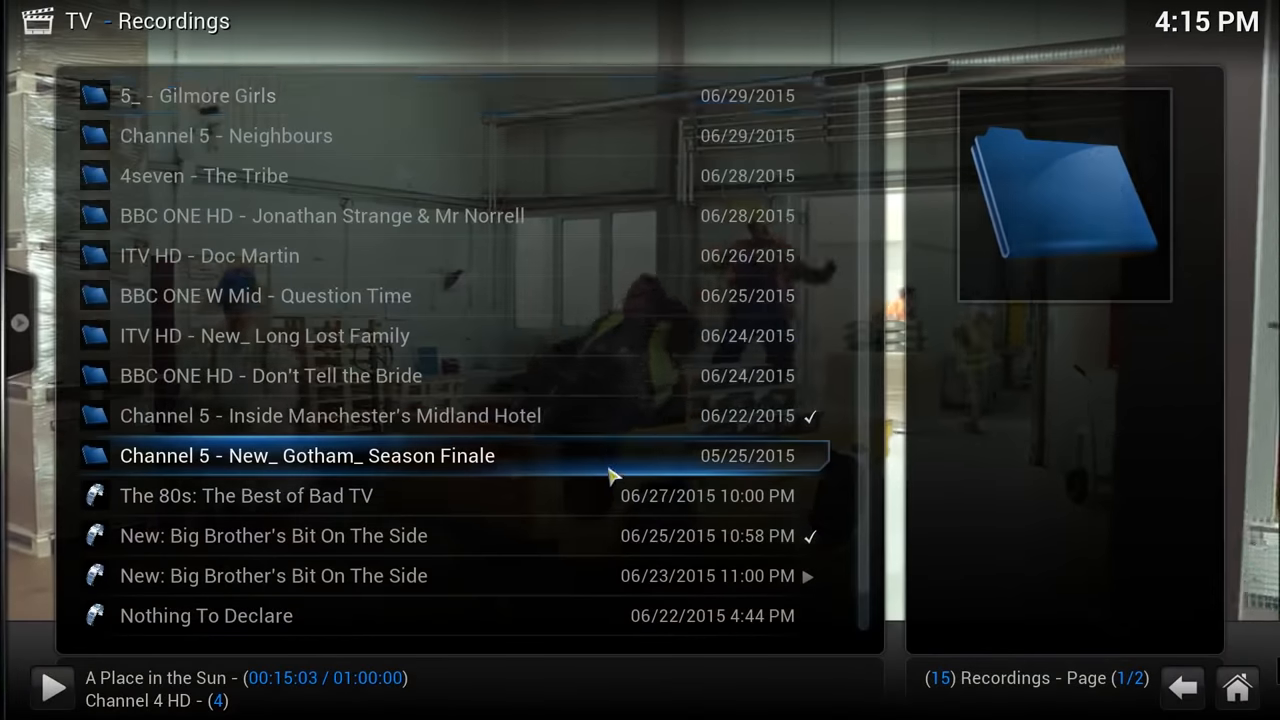
pyautogui.scroll(3)
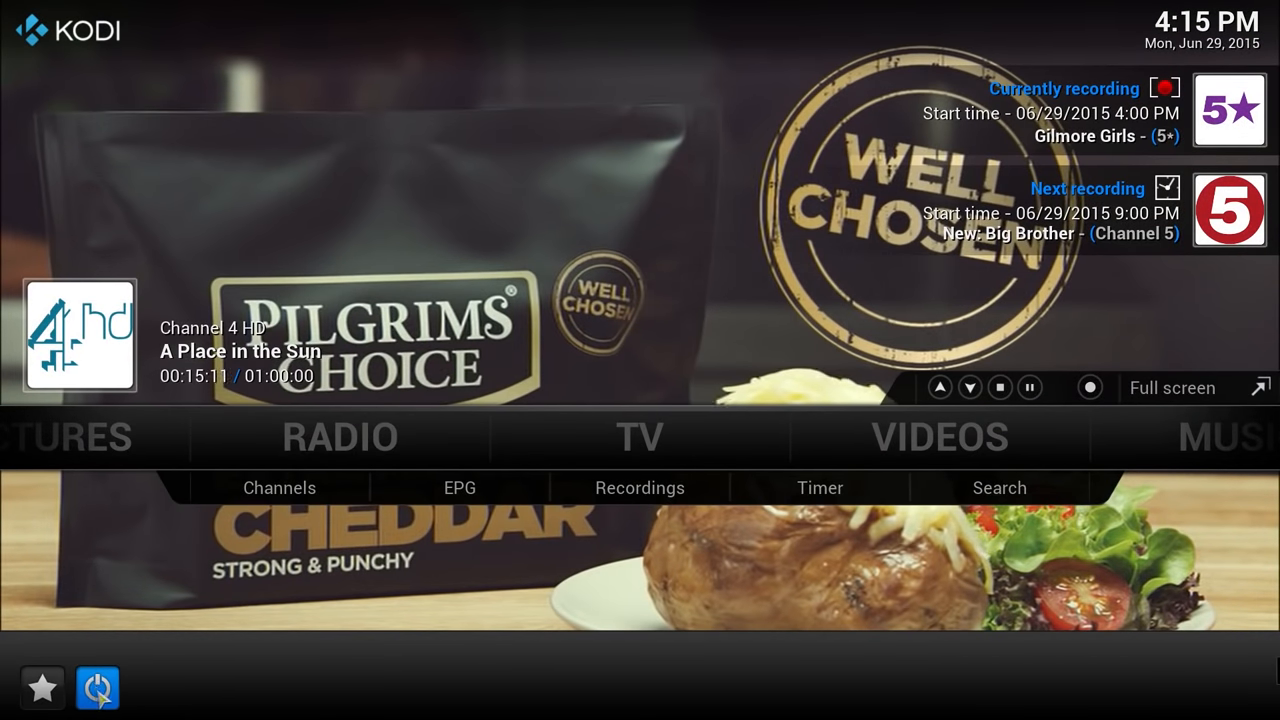
pyautogui.click(97, 687)
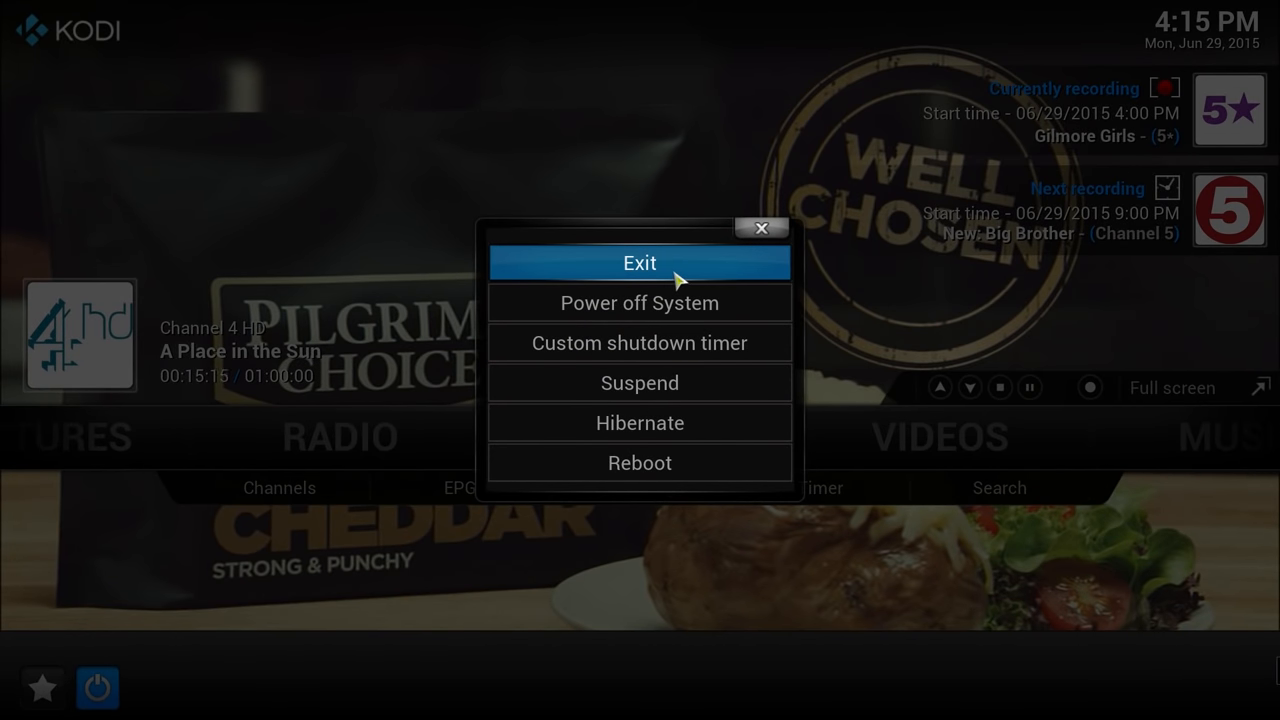
pyautogui.click(639, 263)
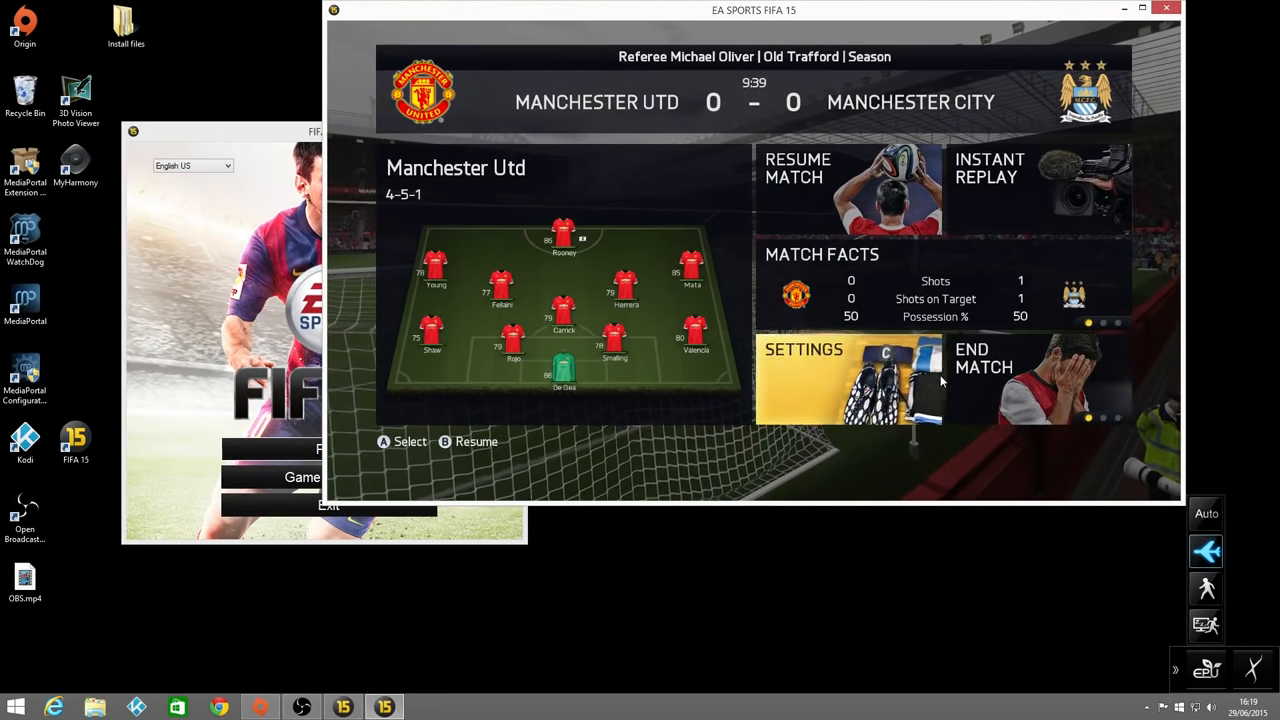
# Step: End the Manchester Utd vs Manchester City match, quit FIFA 15, and close its launcher
pyautogui.click(1038, 358)
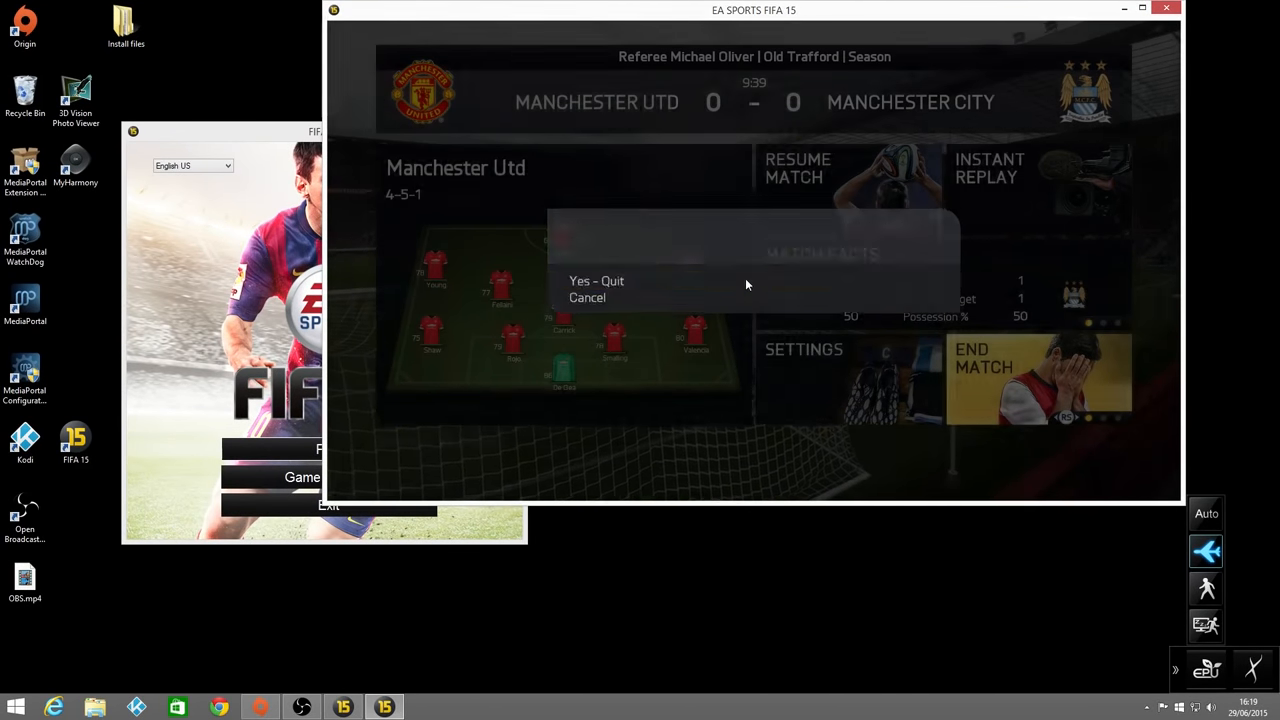
pyautogui.click(596, 281)
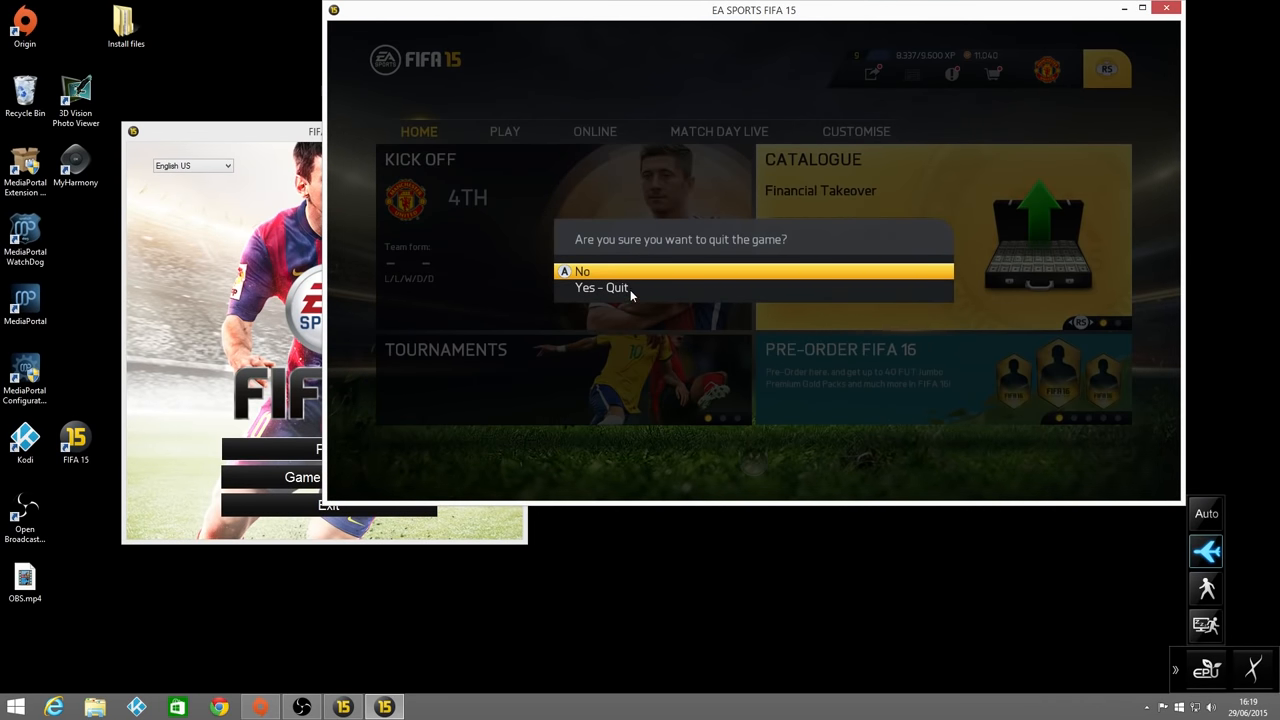
pyautogui.click(601, 287)
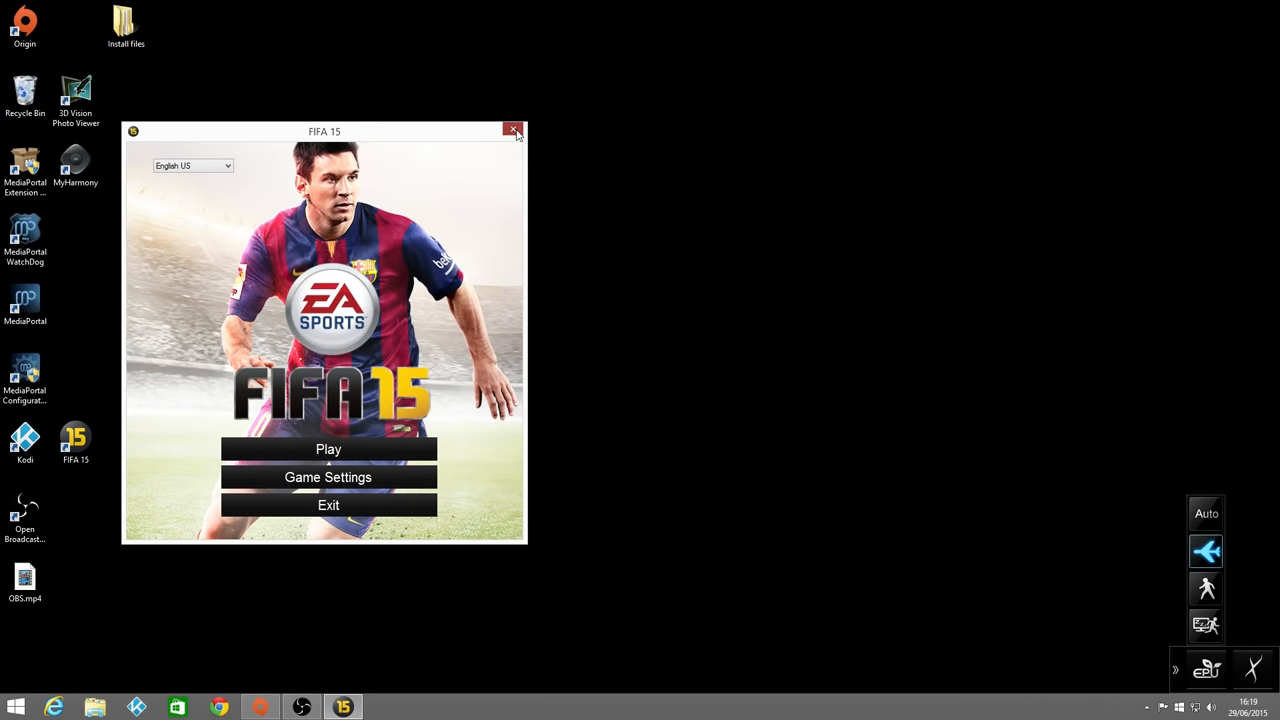
pyautogui.click(514, 131)
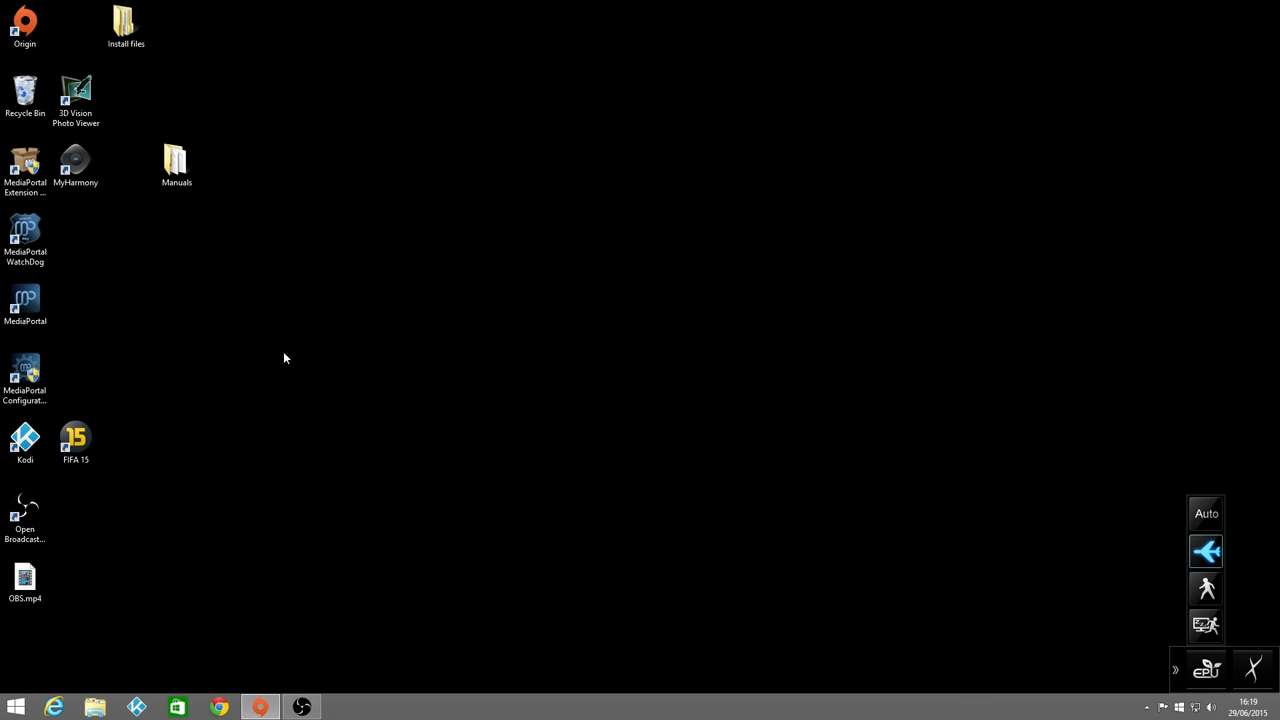